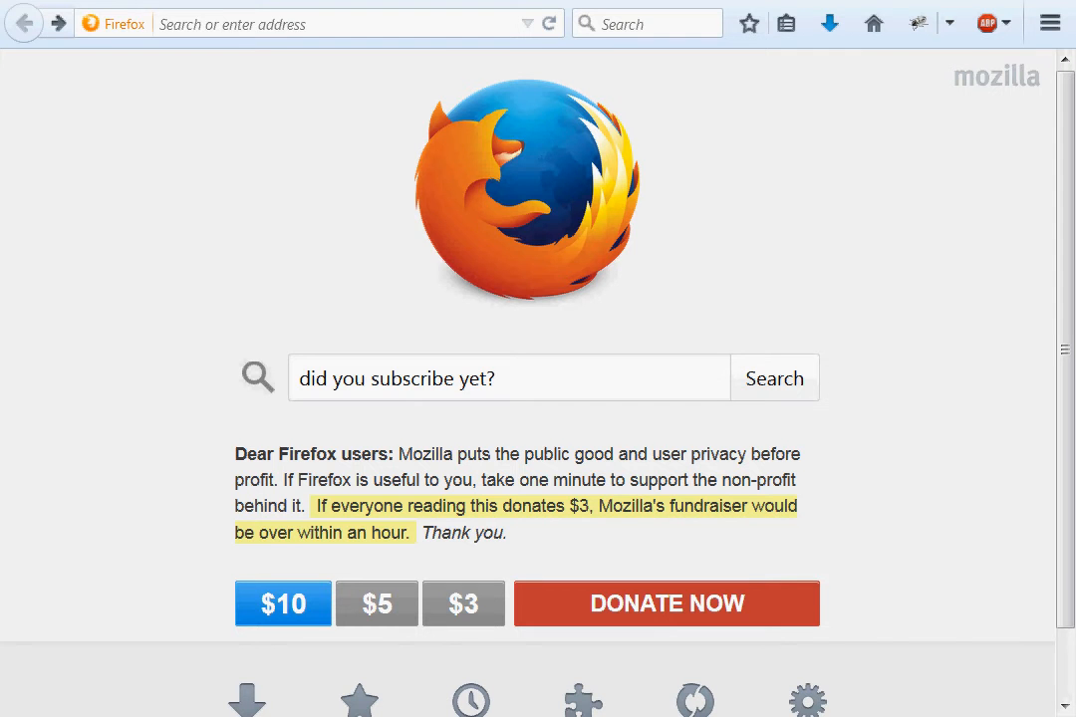
- Load sympy.org from the address bar and go to its Documentation page
{"action": "type", "text": "sy"}
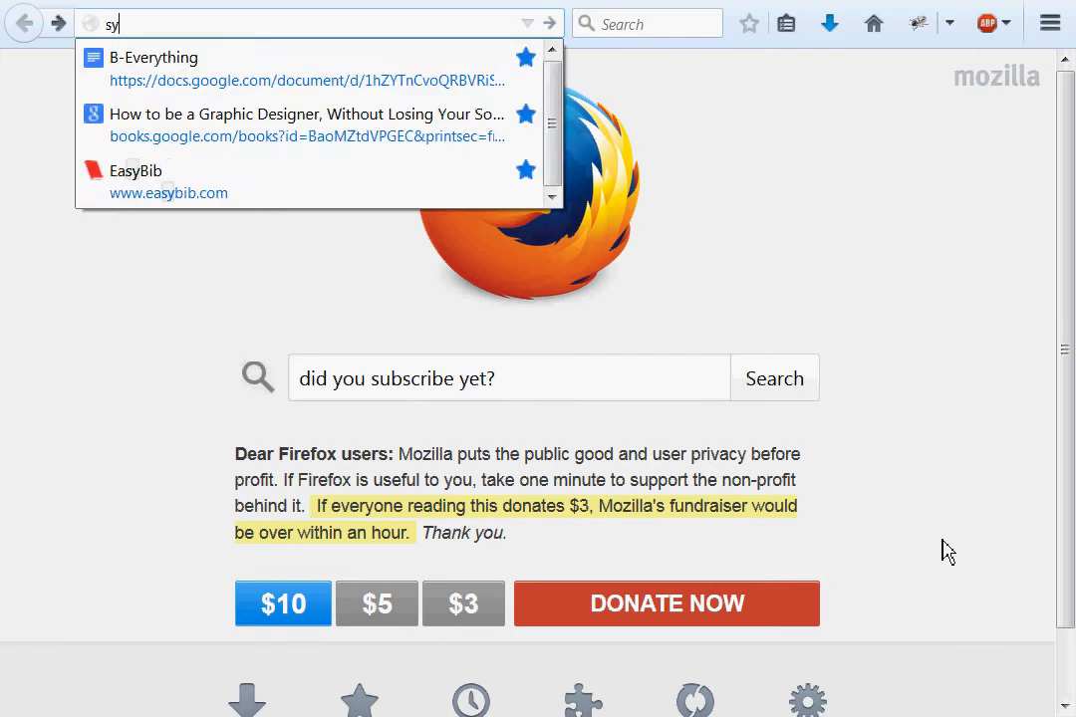
{"action": "key", "text": "Return"}
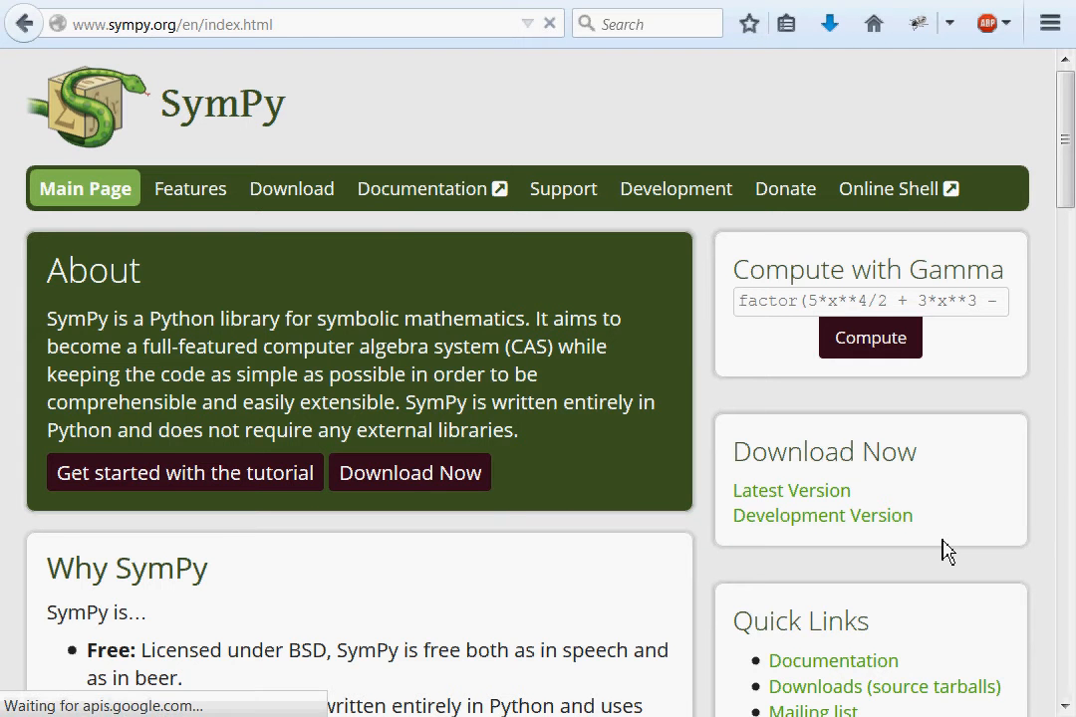
{"action": "left_click", "coordinate": [421, 188]}
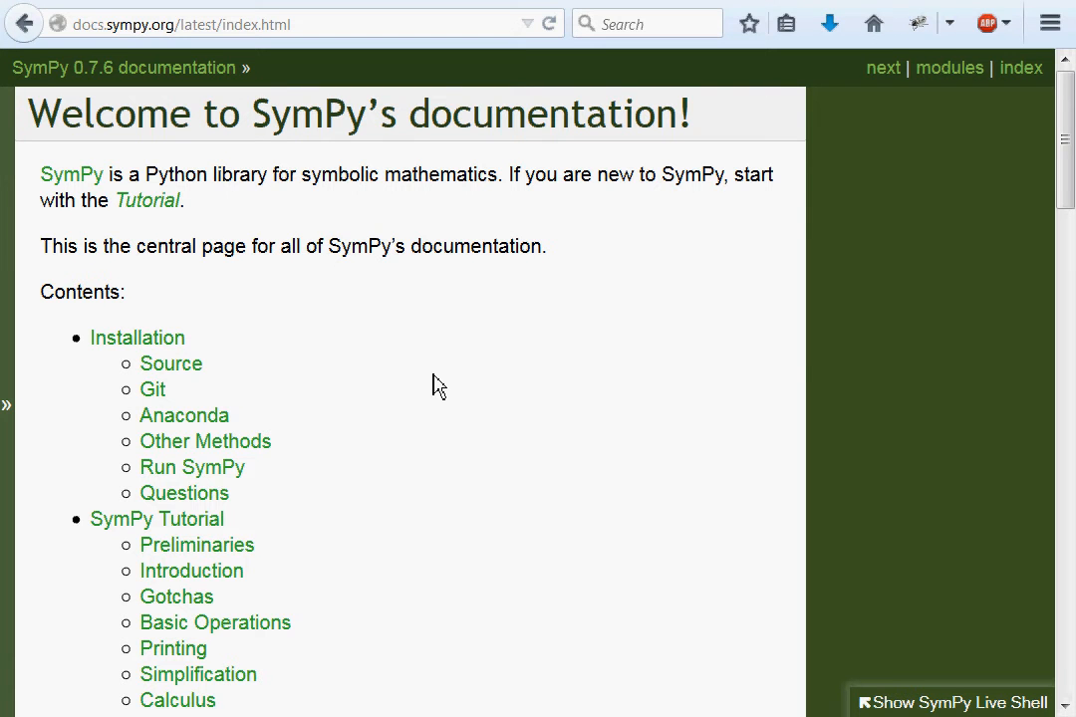
{"action": "mouse_move", "coordinate": [147, 204]}
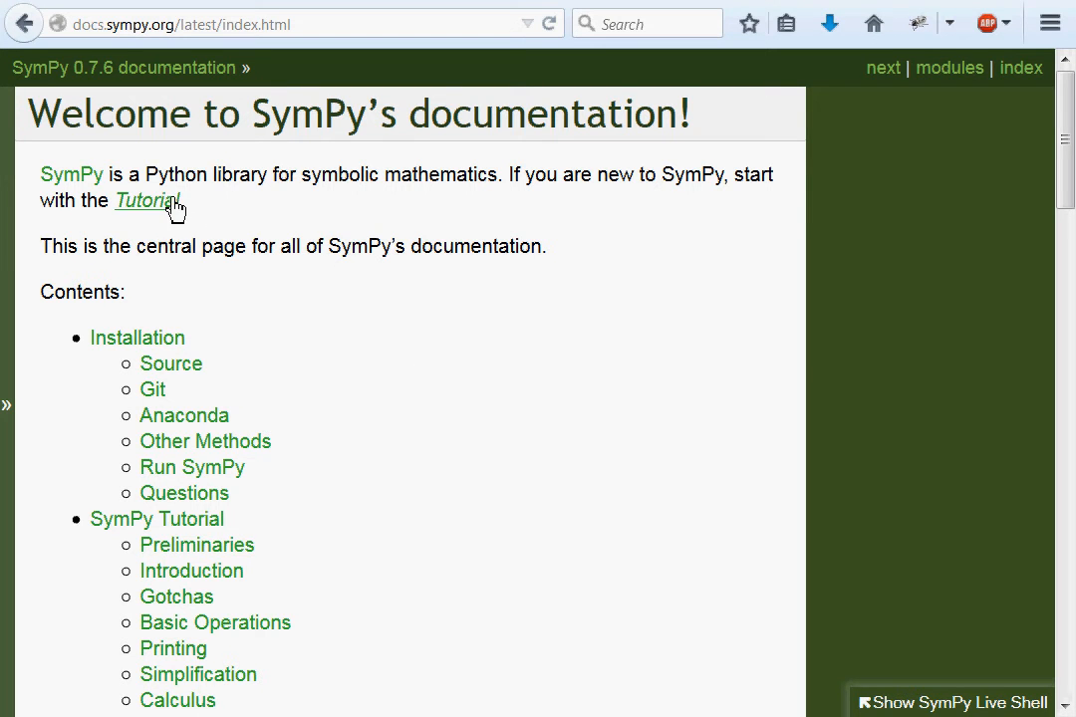
- Open Tutorial > 'What is Symbolic Computation?' and scroll through the Introduction page
{"action": "left_click", "coordinate": [144, 201]}
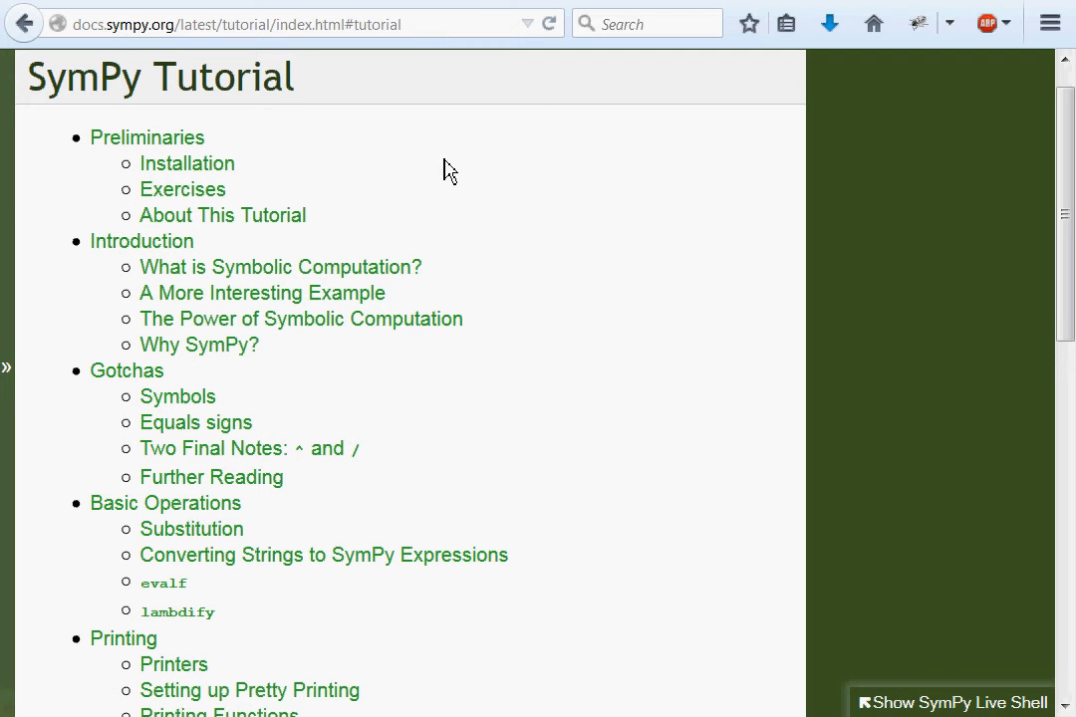
{"action": "mouse_move", "coordinate": [188, 163]}
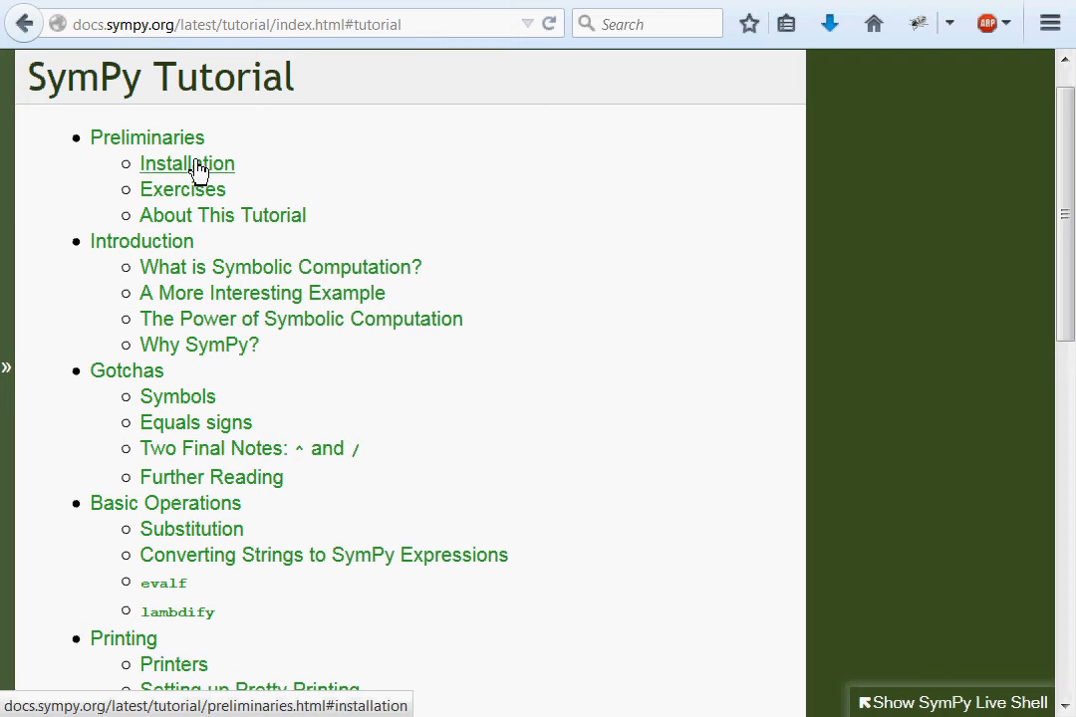
{"action": "mouse_move", "coordinate": [214, 177]}
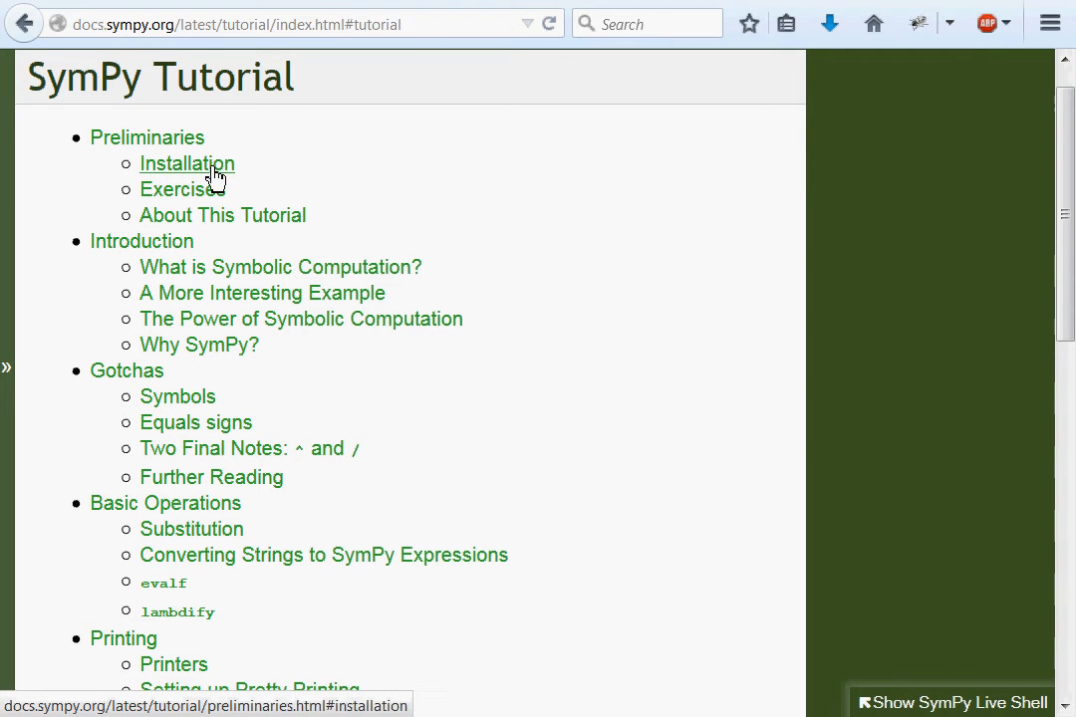
{"action": "mouse_move", "coordinate": [222, 215]}
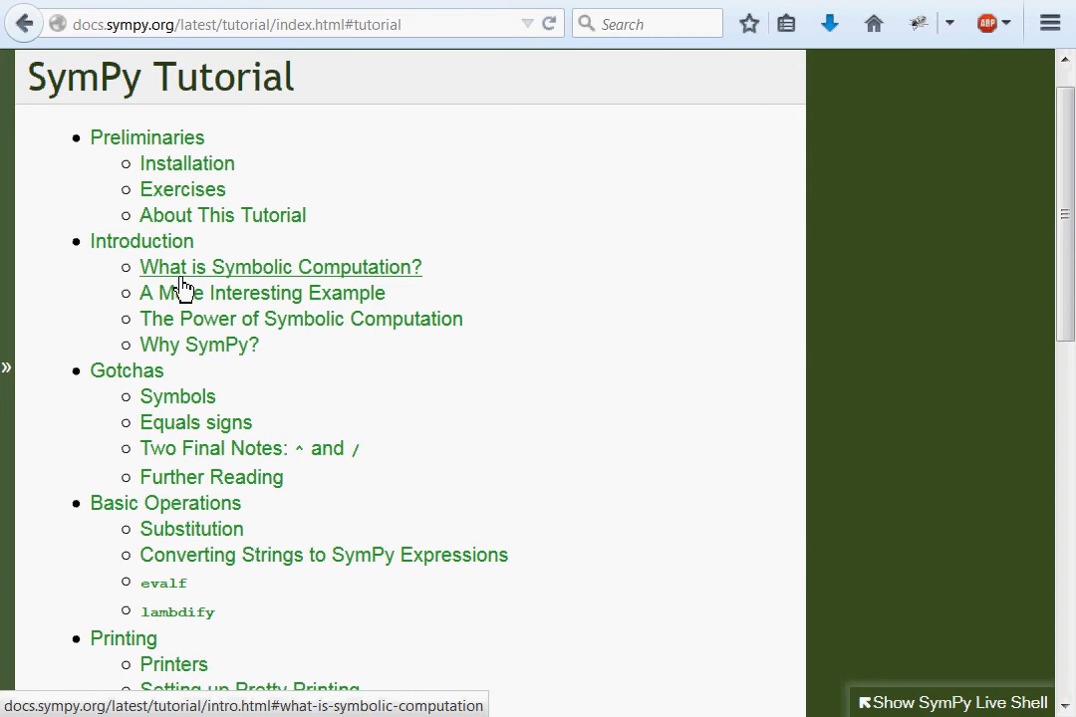
{"action": "left_click", "coordinate": [280, 267]}
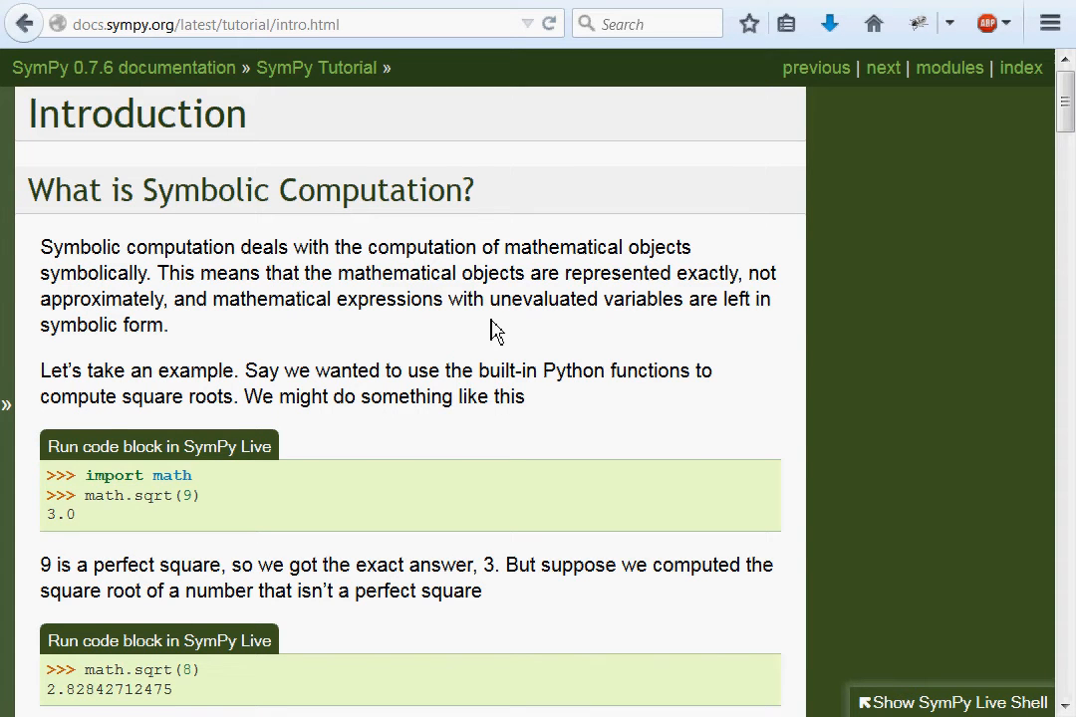
{"action": "scroll", "scroll_direction": "down", "scroll_amount": 3}
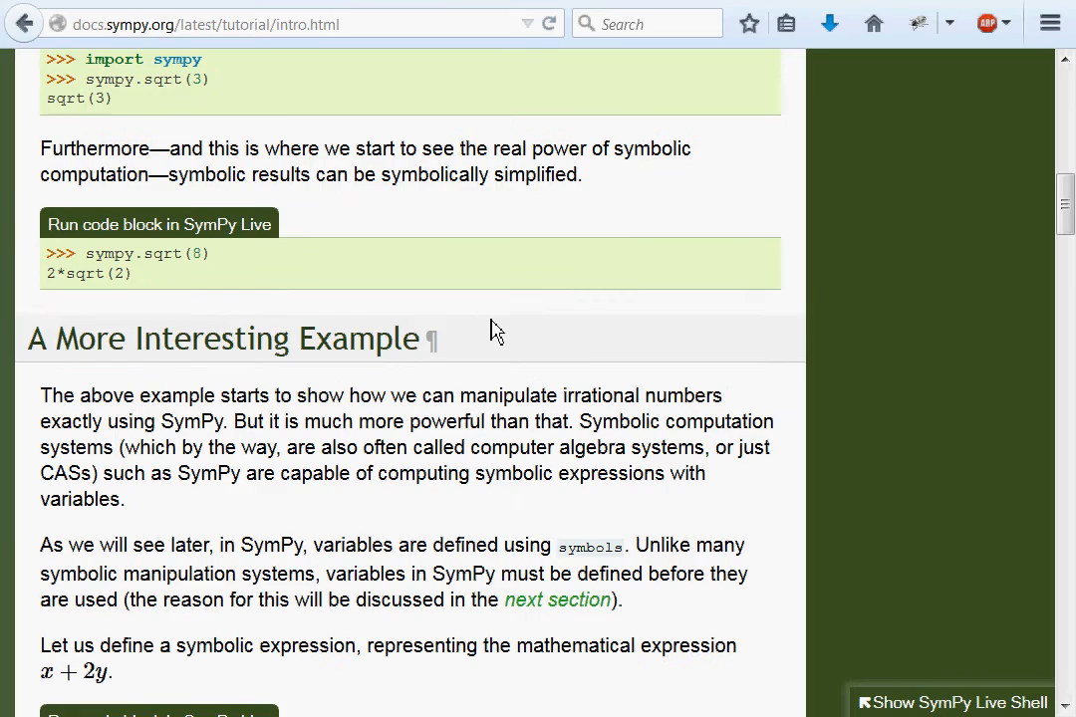
{"action": "scroll", "scroll_direction": "down", "scroll_amount": 3}
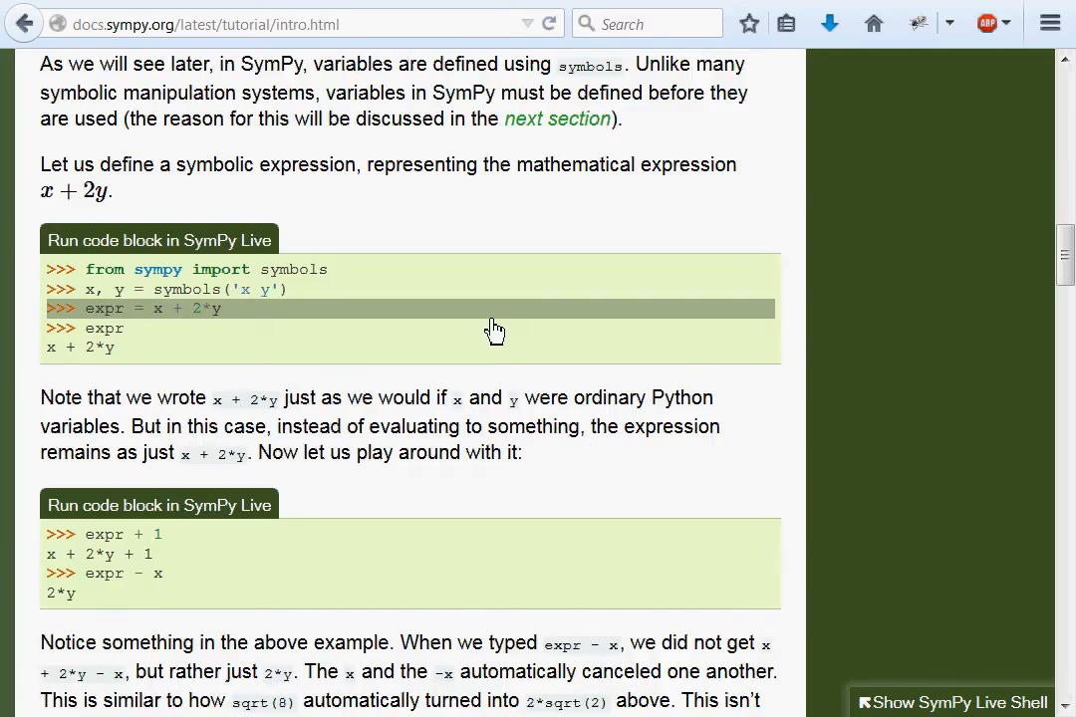
{"action": "scroll", "scroll_direction": "up", "scroll_amount": 3}
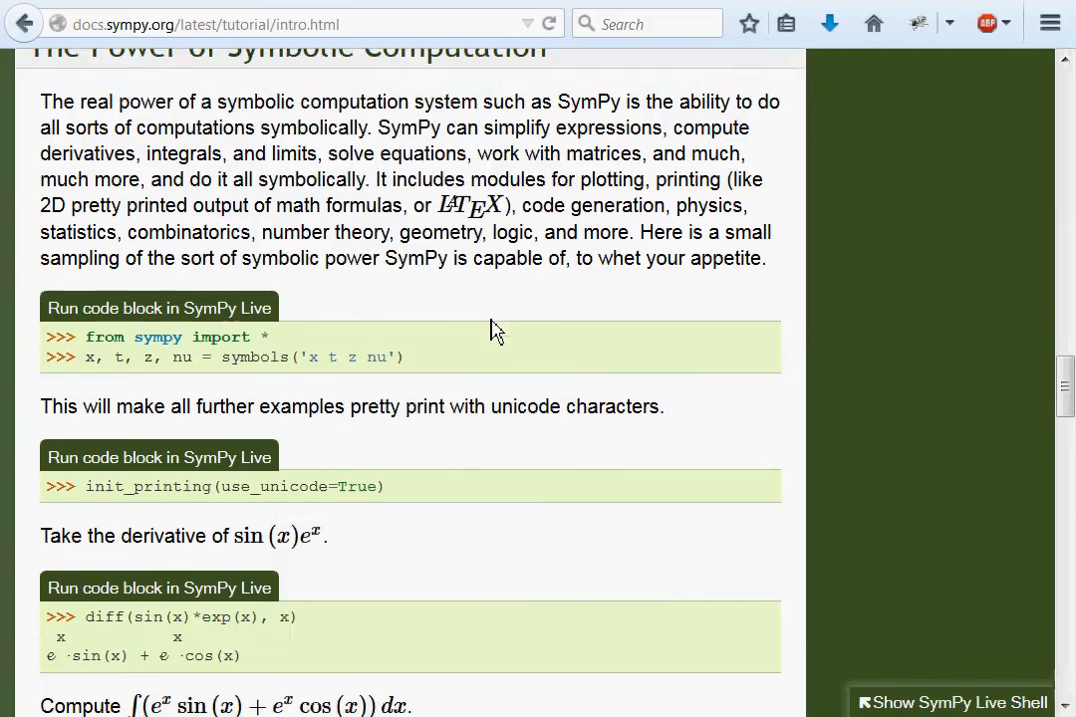
{"action": "scroll", "scroll_direction": "down", "scroll_amount": 3}
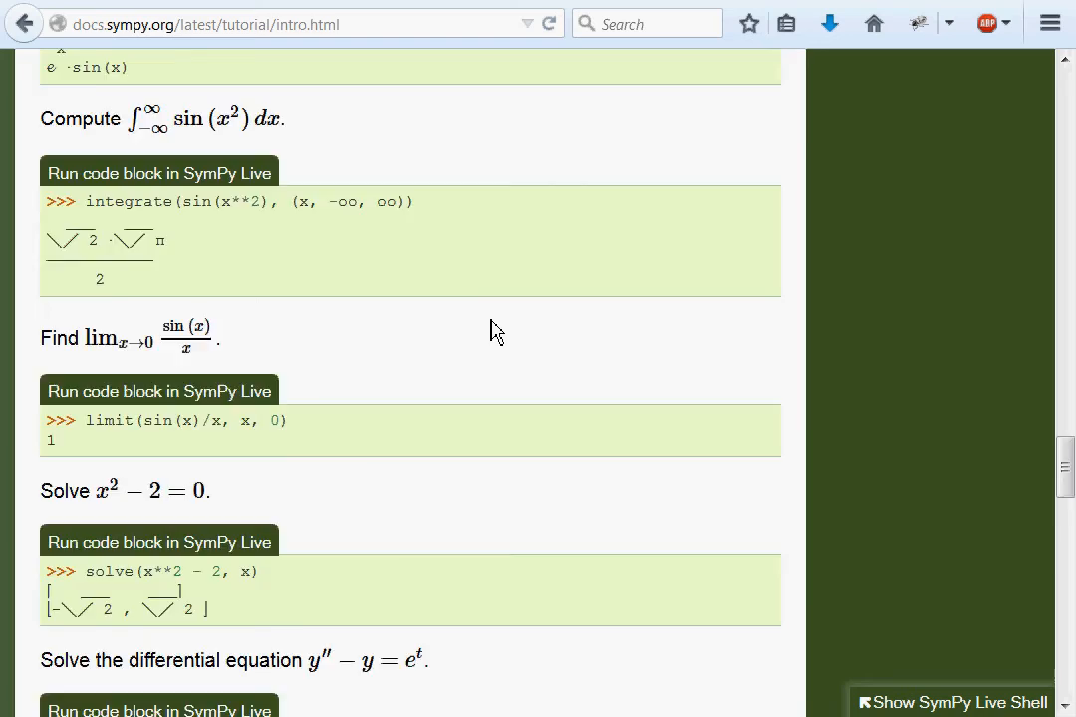
{"action": "scroll", "scroll_direction": "up", "scroll_amount": 3}
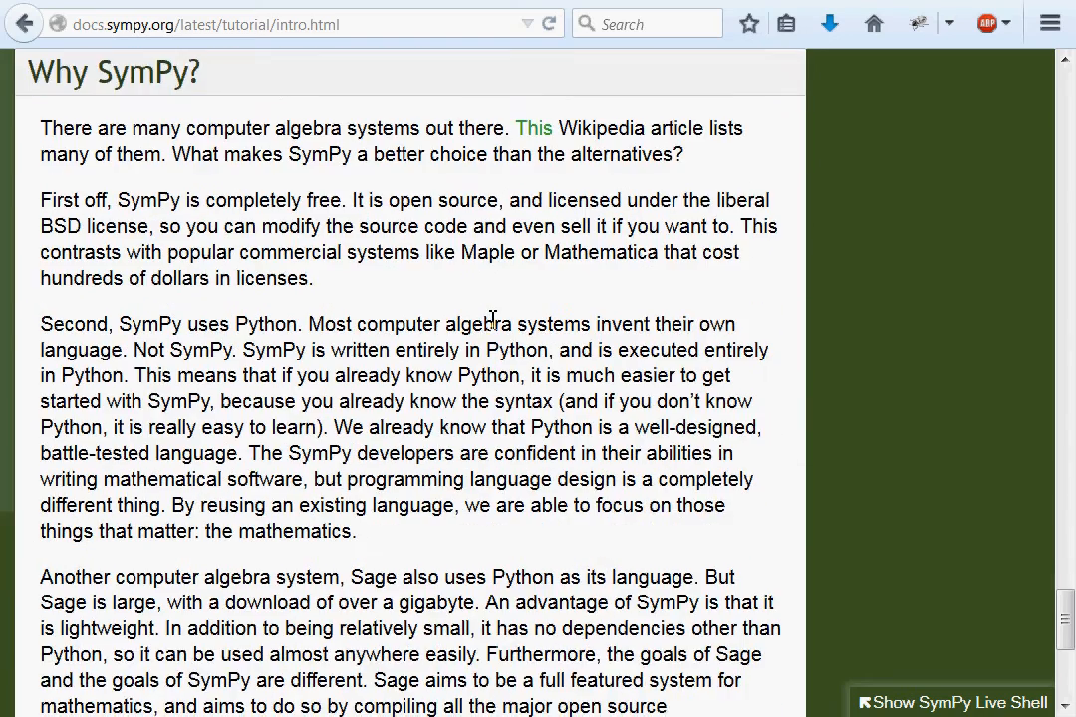
{"action": "scroll", "scroll_direction": "down", "scroll_amount": 3}
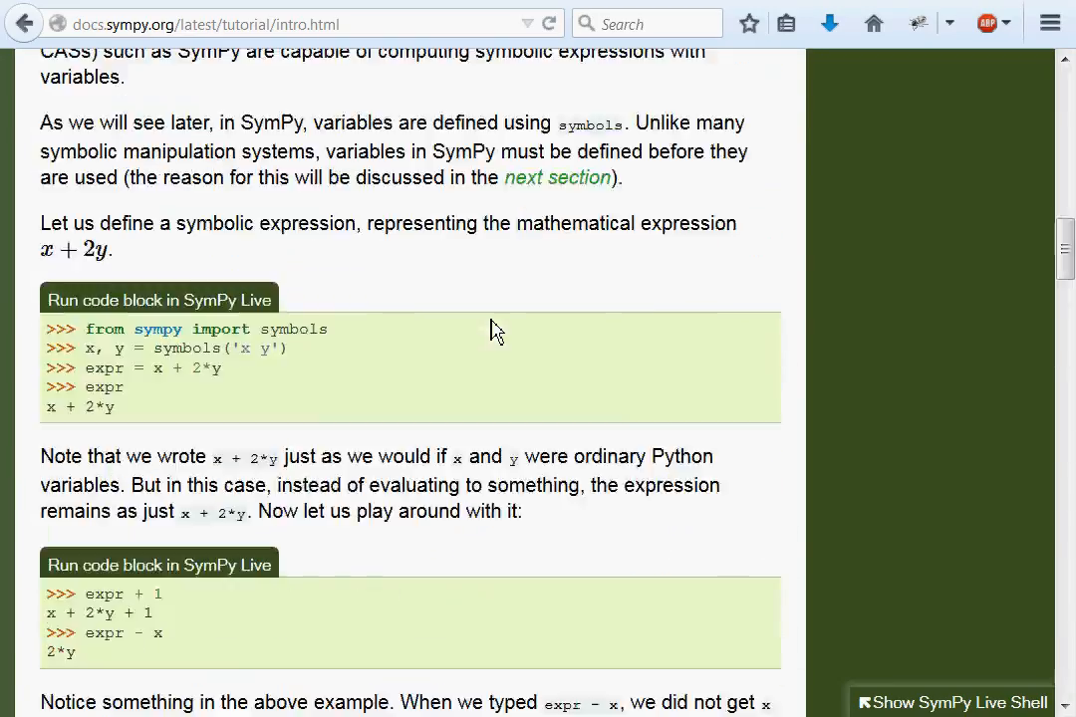
{"action": "scroll", "scroll_direction": "up", "scroll_amount": 3}
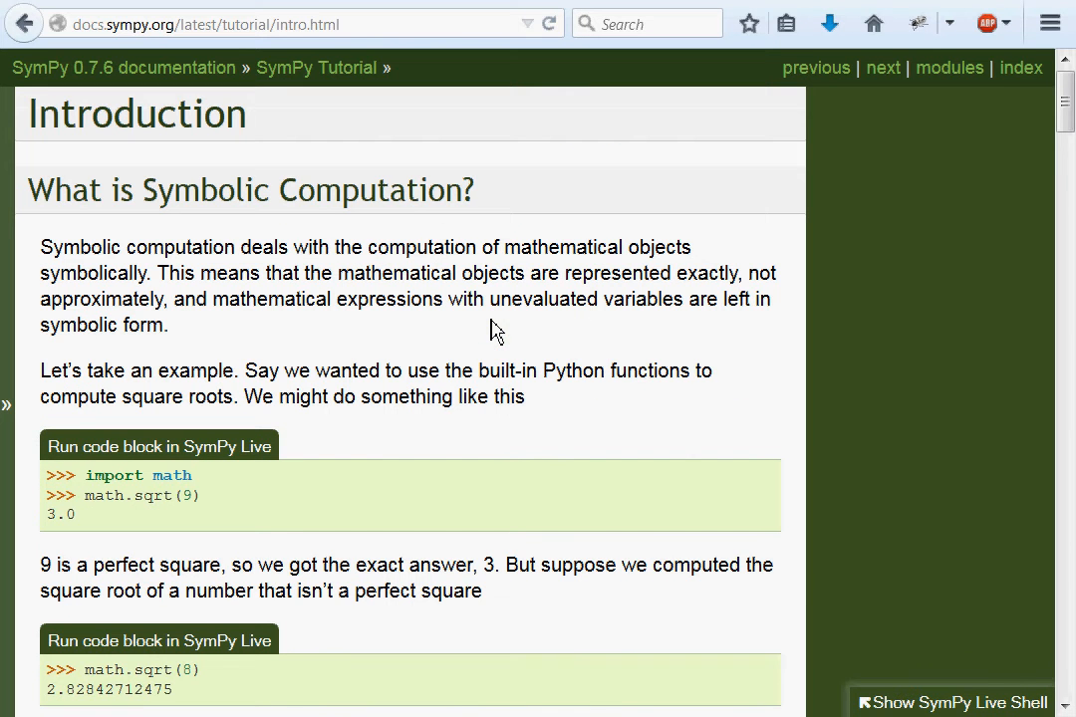
{"action": "mouse_move", "coordinate": [904, 388]}
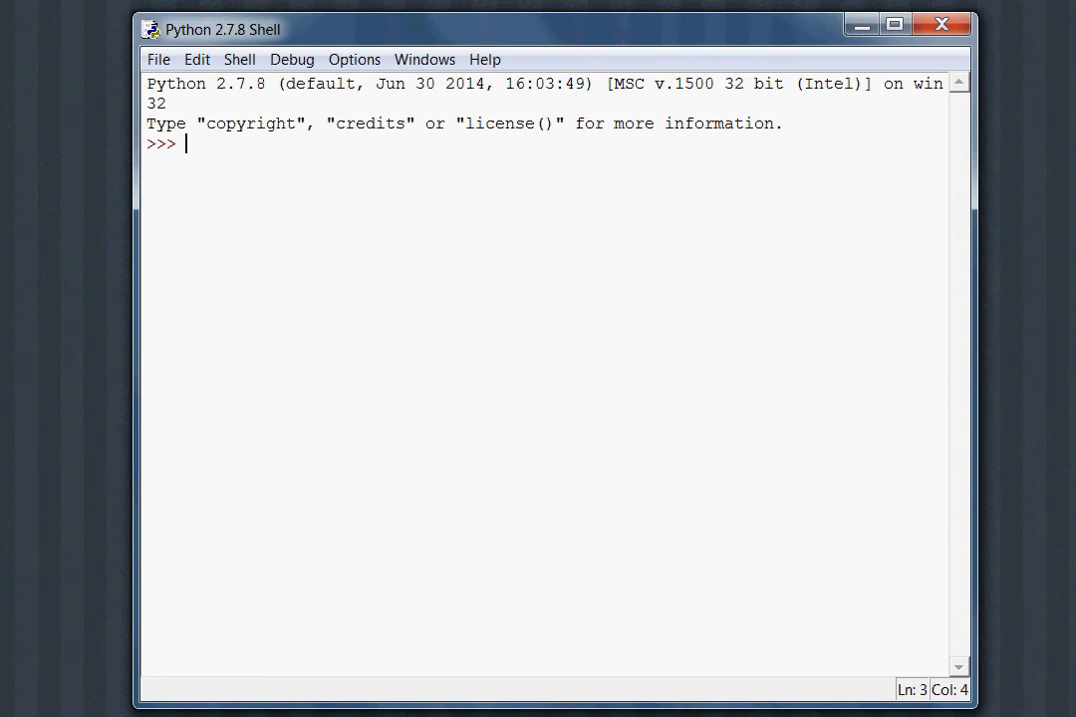
{"action": "type", "text": "3/2"}
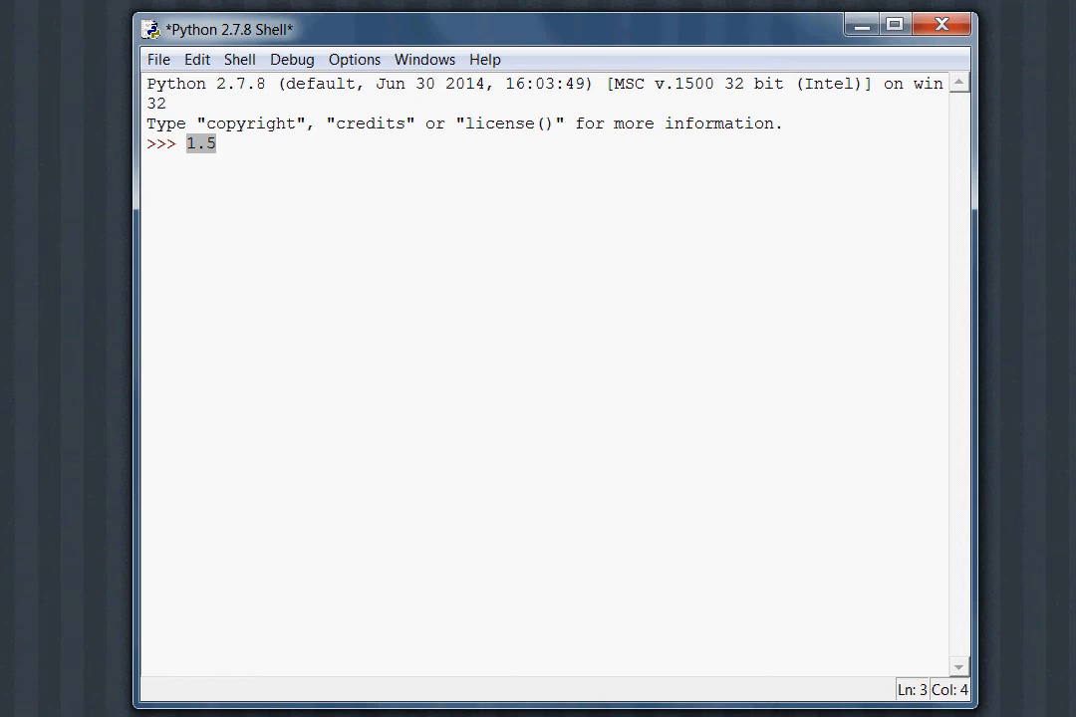
{"action": "type", "text": "3/2"}
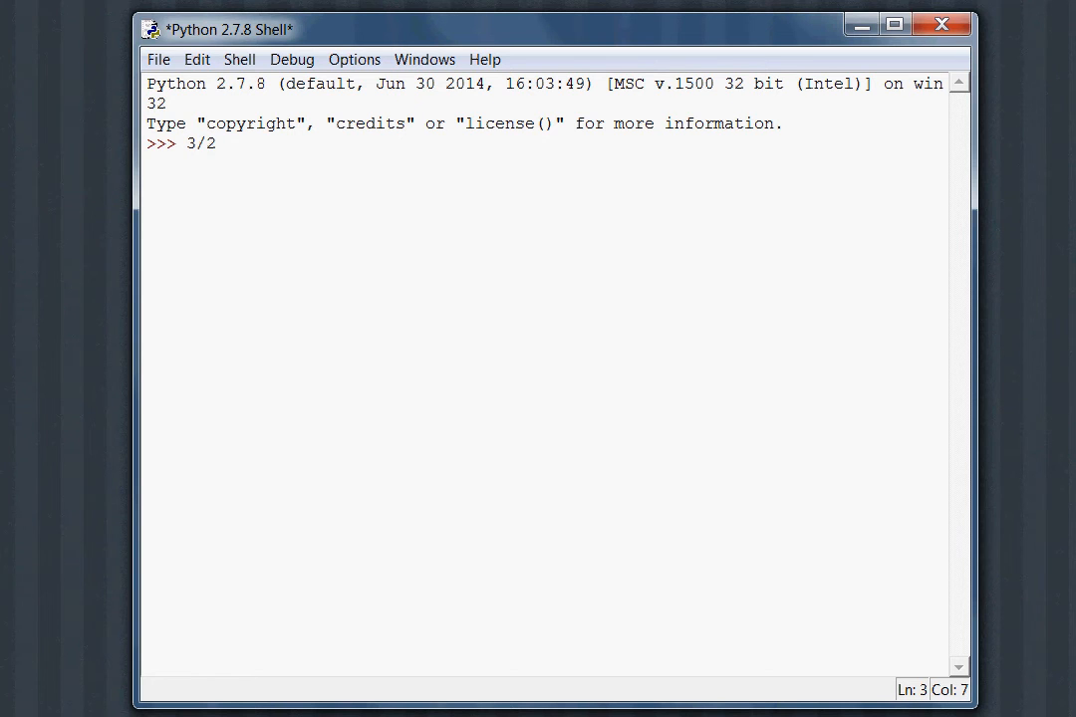
{"action": "type", "text": "1."}
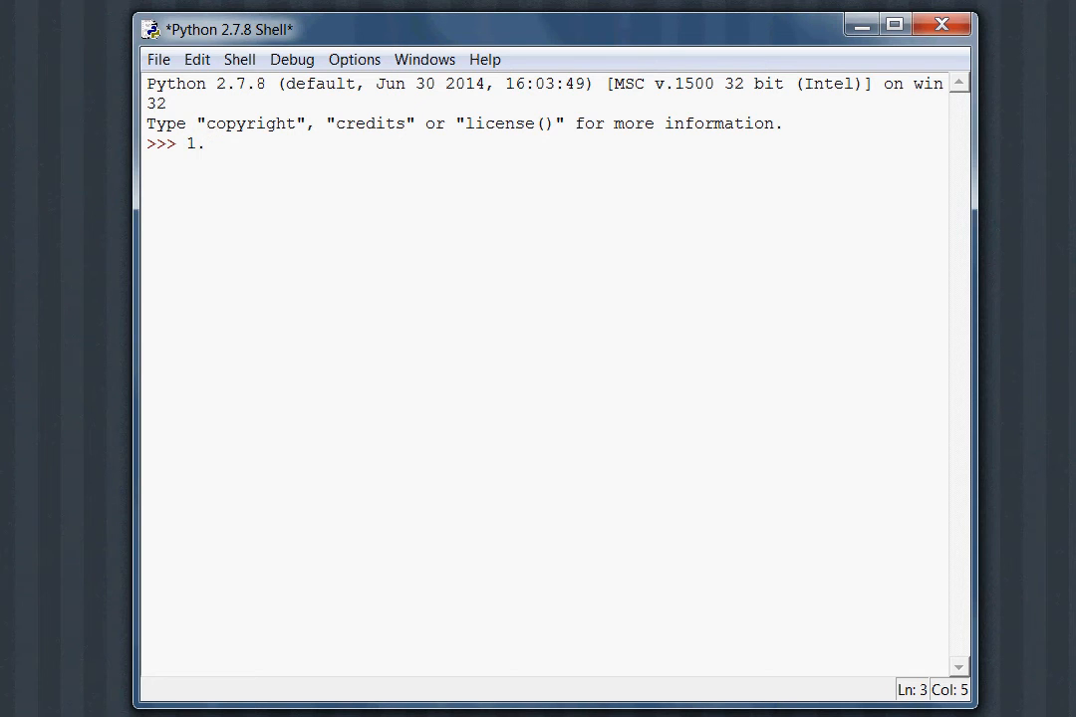
{"action": "type", "text": "5"}
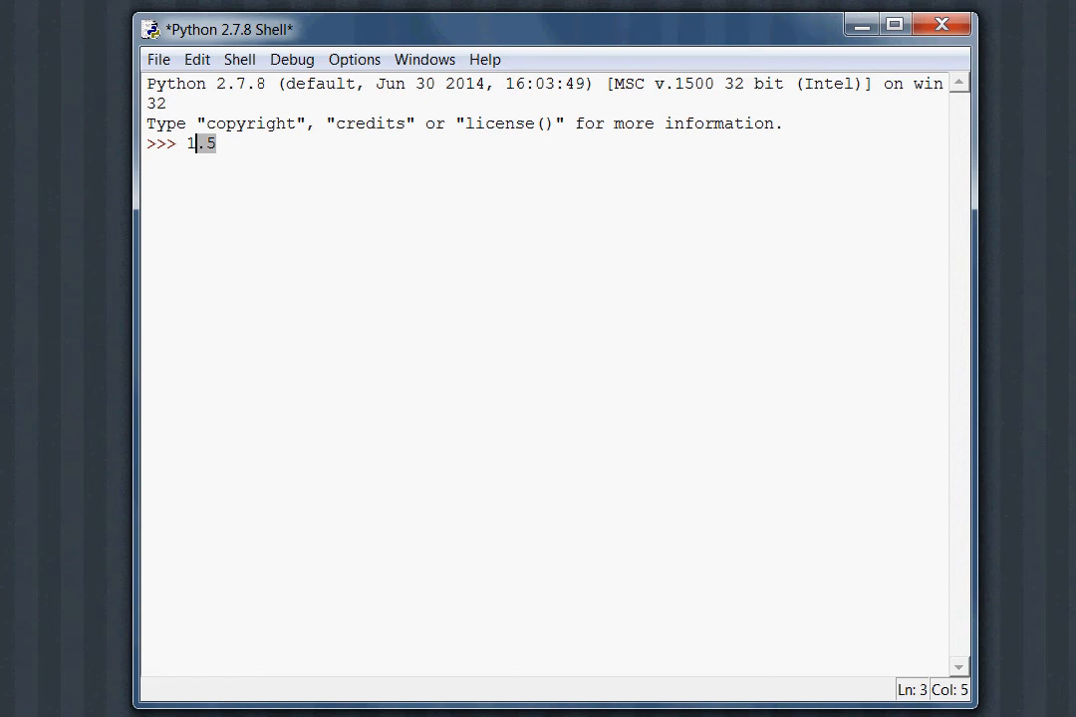
{"action": "type", "text": "3/2"}
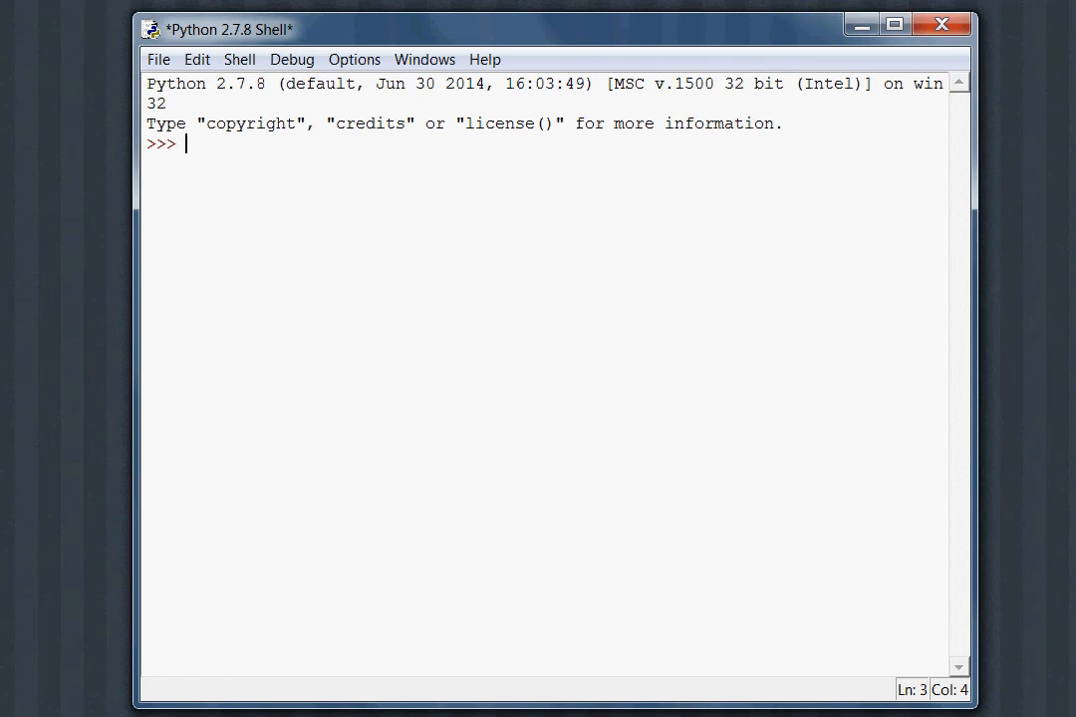
- Clear the unfinished prompt line and import the math module
{"action": "type", "text": "x, y"}
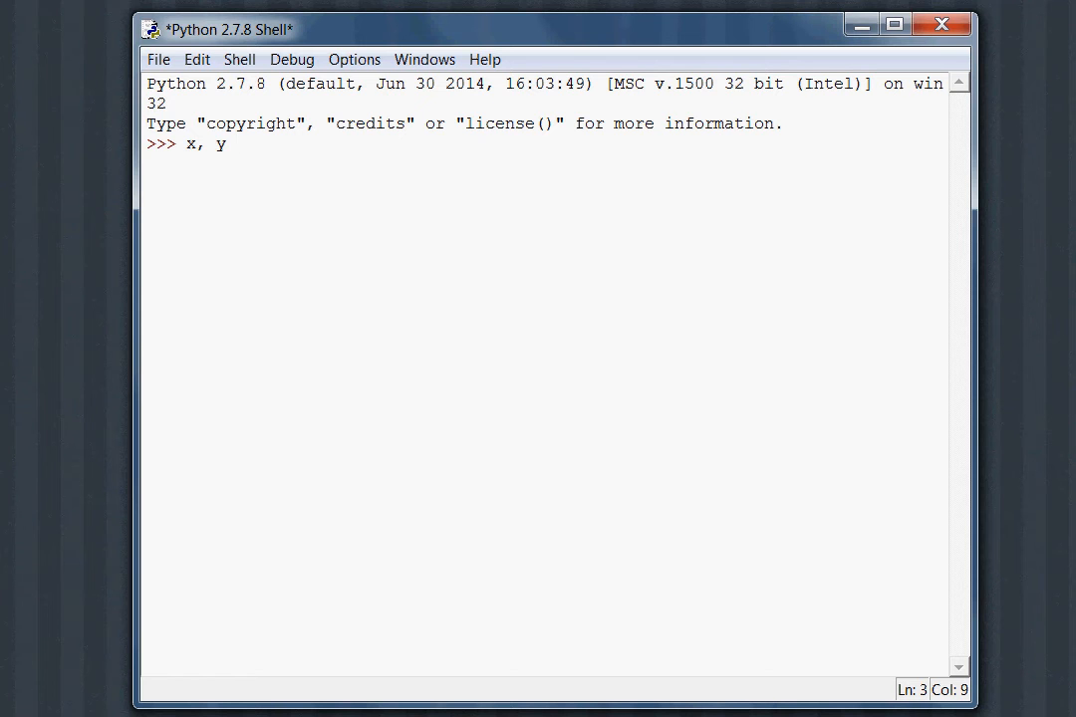
{"action": "key", "text": "Backspace"}
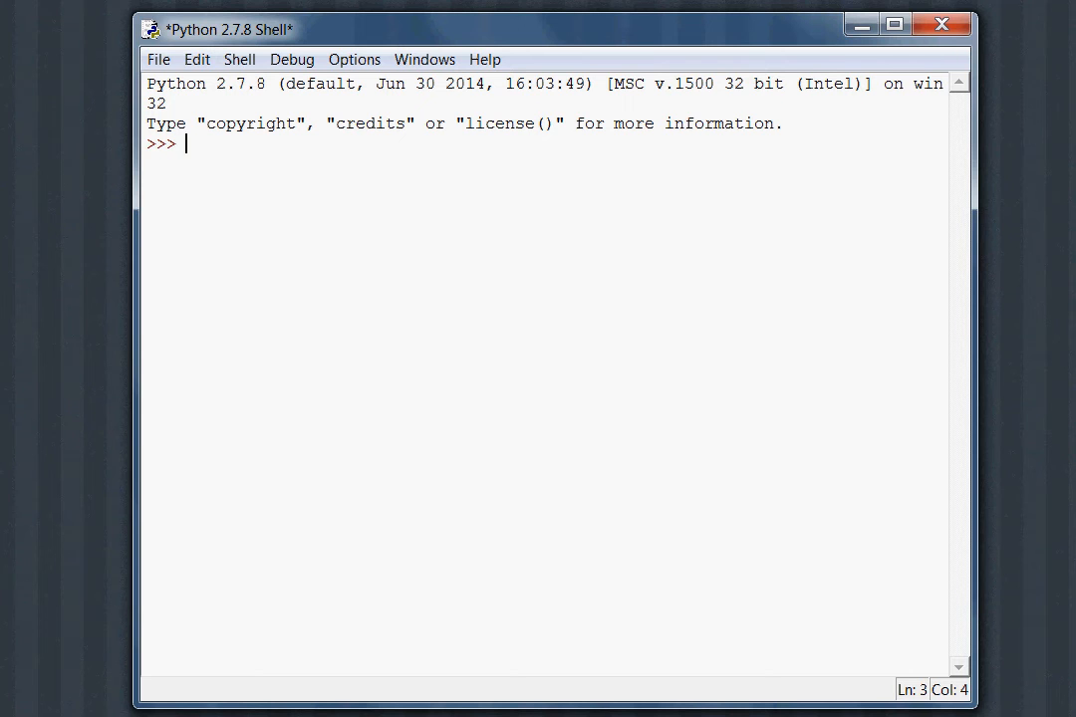
{"action": "type", "text": "import"}
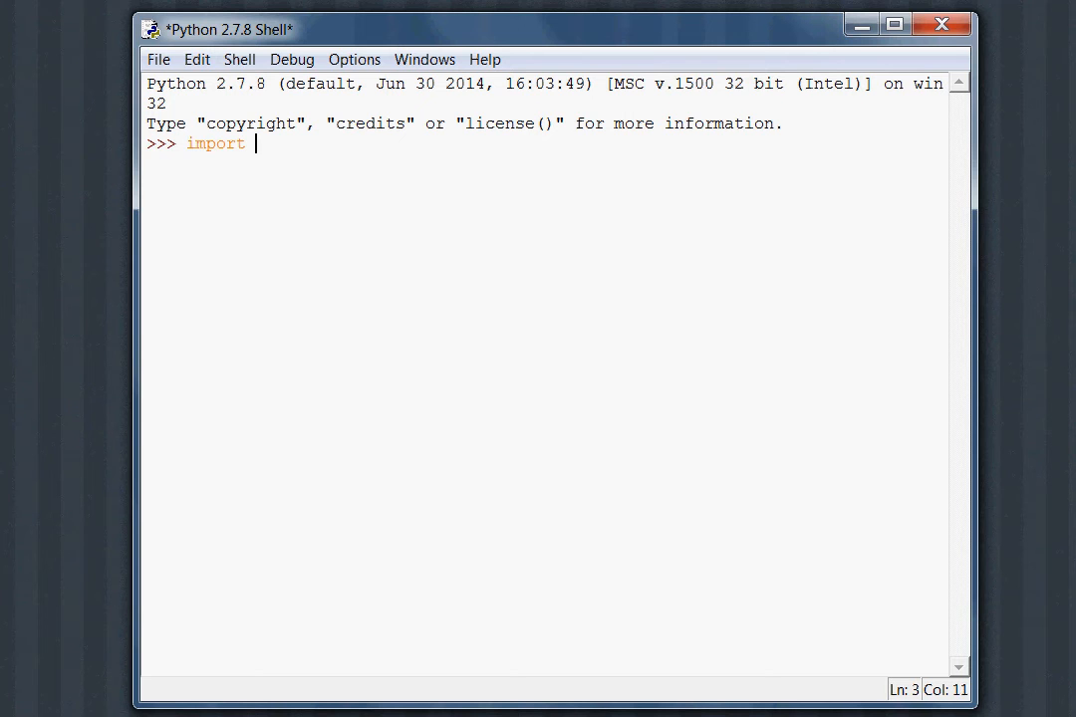
{"action": "key", "text": "Return"}
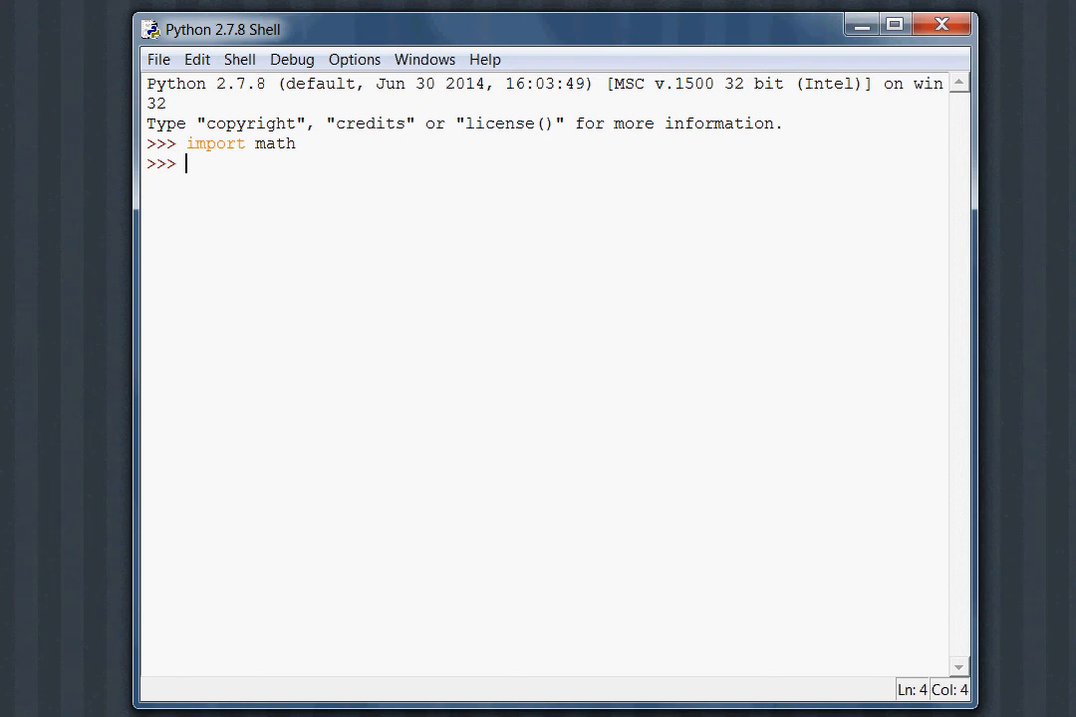
- Evaluate math.sqrt(9), which returns 3.0
{"action": "type", "text": "math.s"}
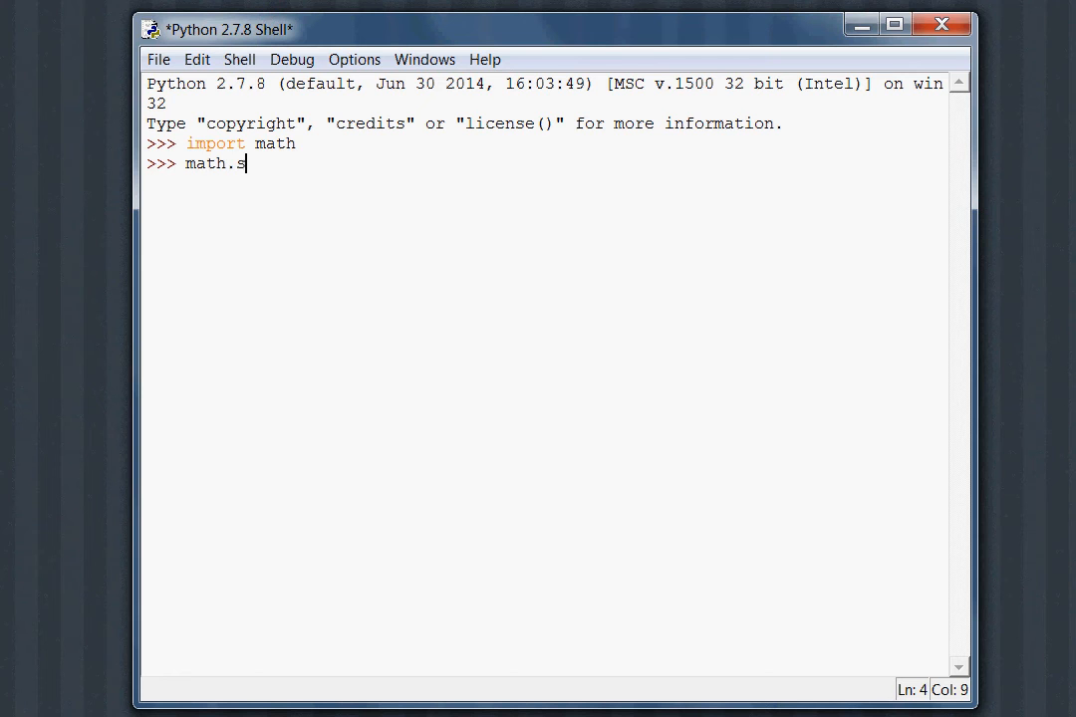
{"action": "type", "text": "qrt("}
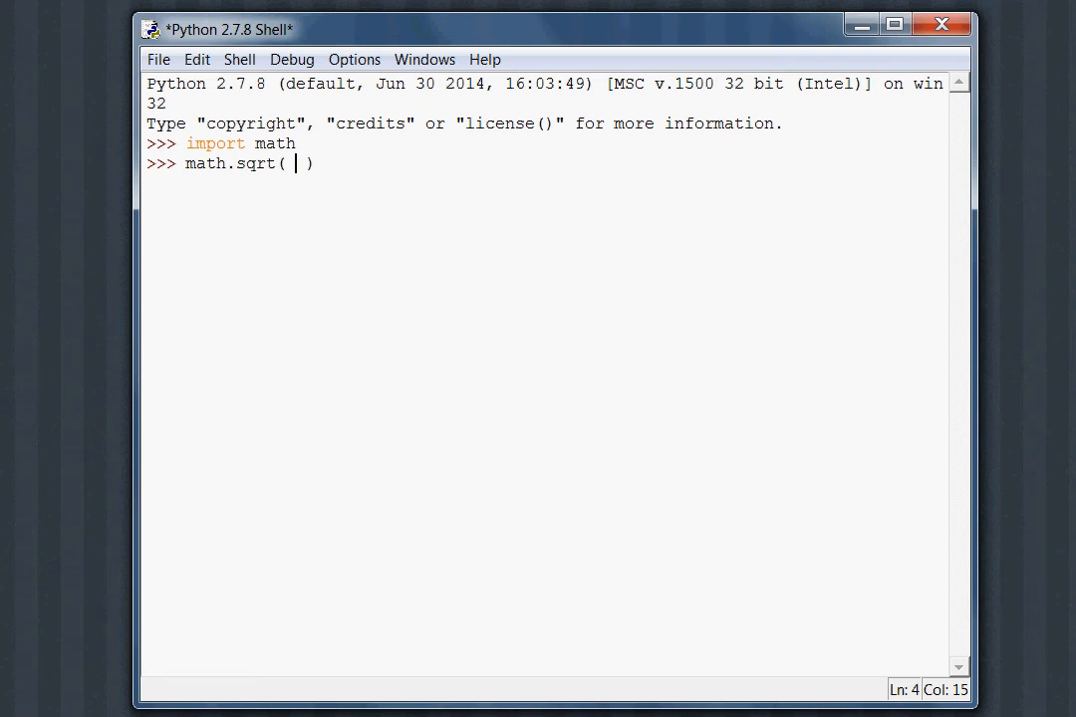
{"action": "type", "text": "9"}
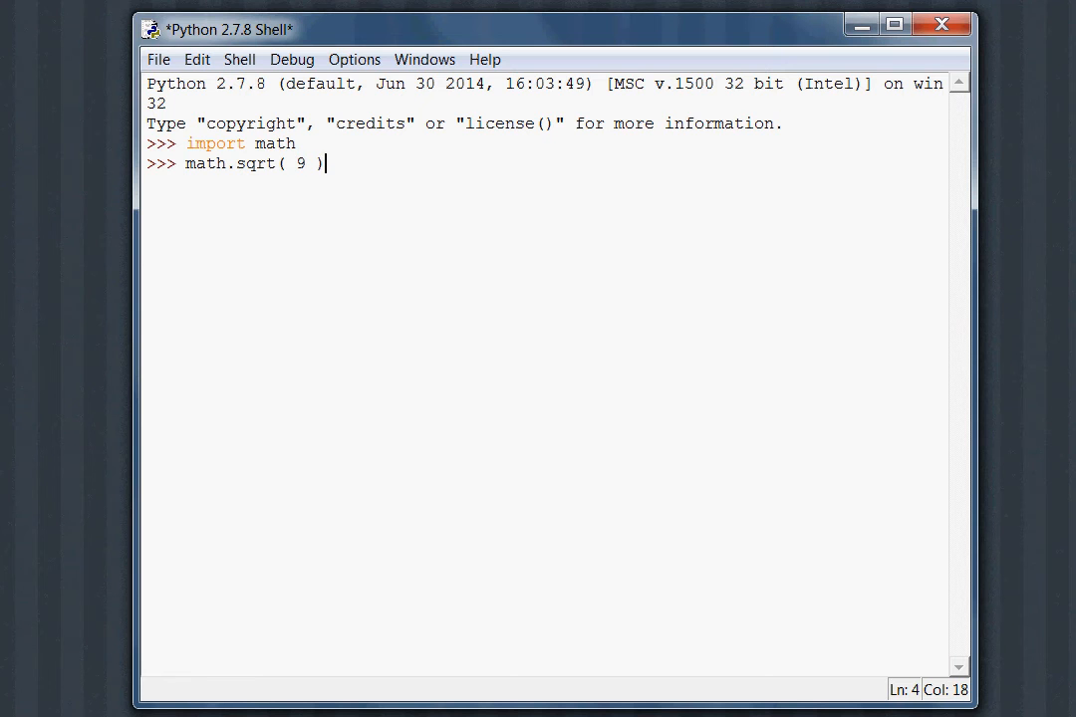
{"action": "key", "text": "Return"}
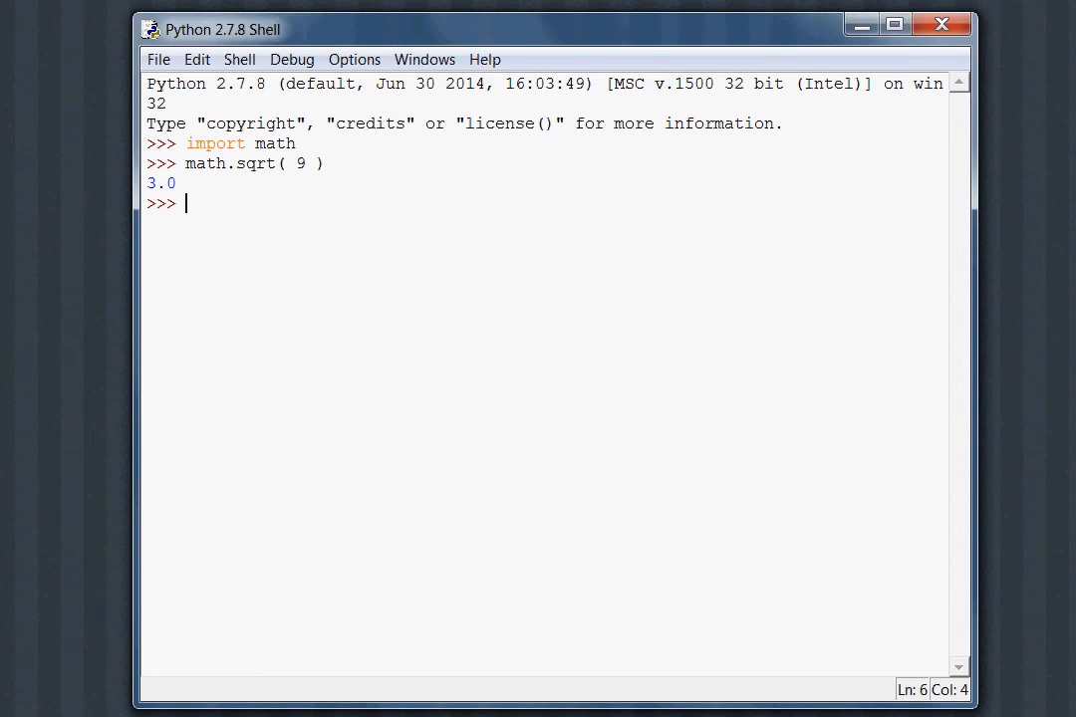
{"action": "mouse_move", "coordinate": [194, 192]}
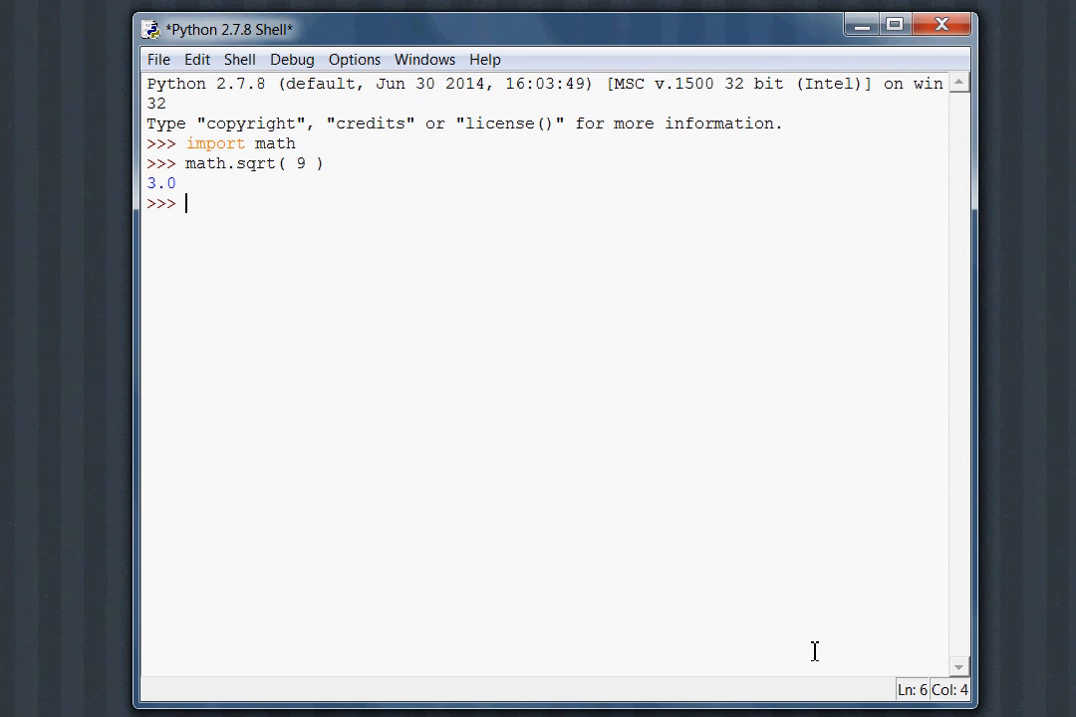
- Evaluate math.sqrt(8), returning the float 2.8284271247461903
{"action": "type", "text": "math."}
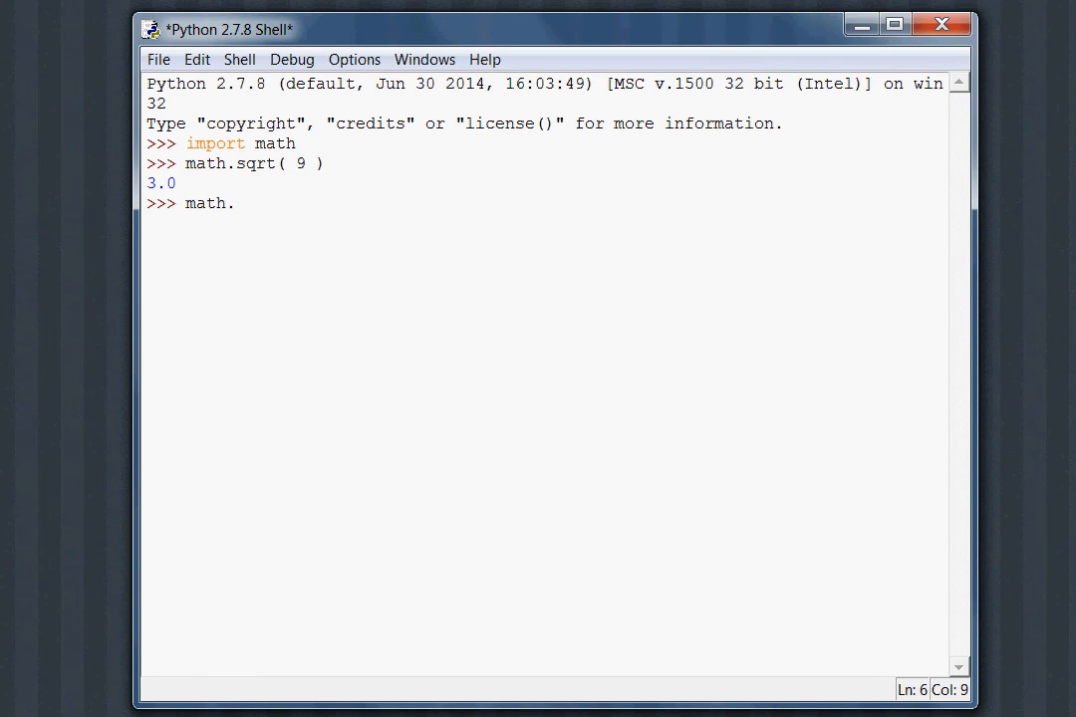
{"action": "type", "text": "sqrt()"}
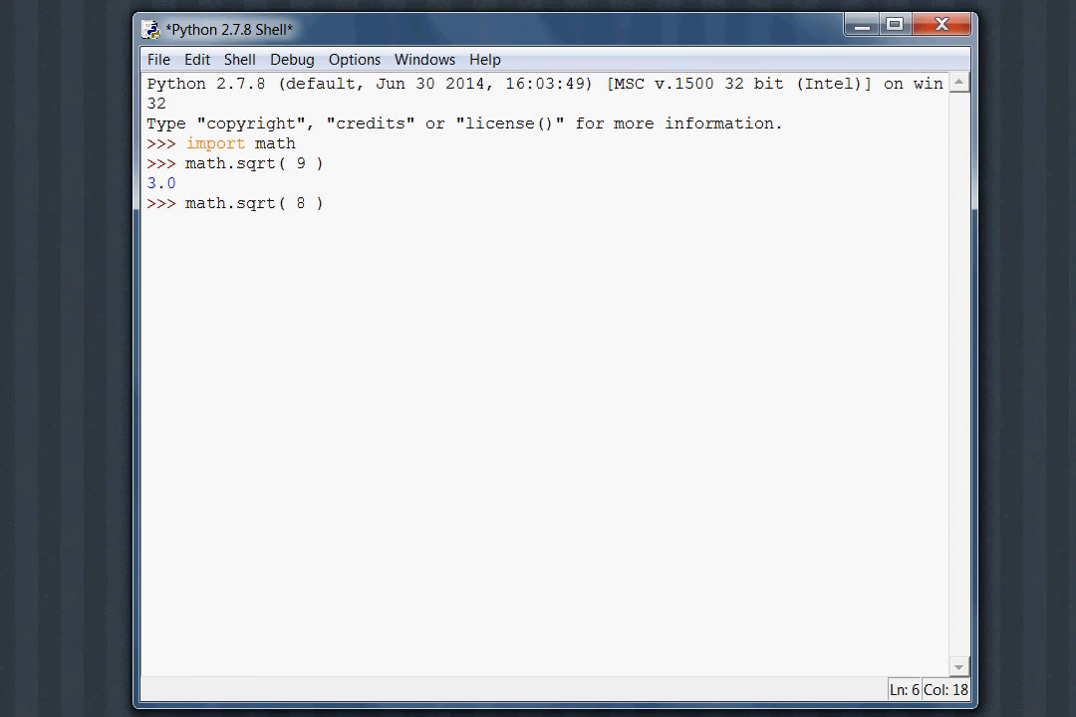
{"action": "key", "text": "Return"}
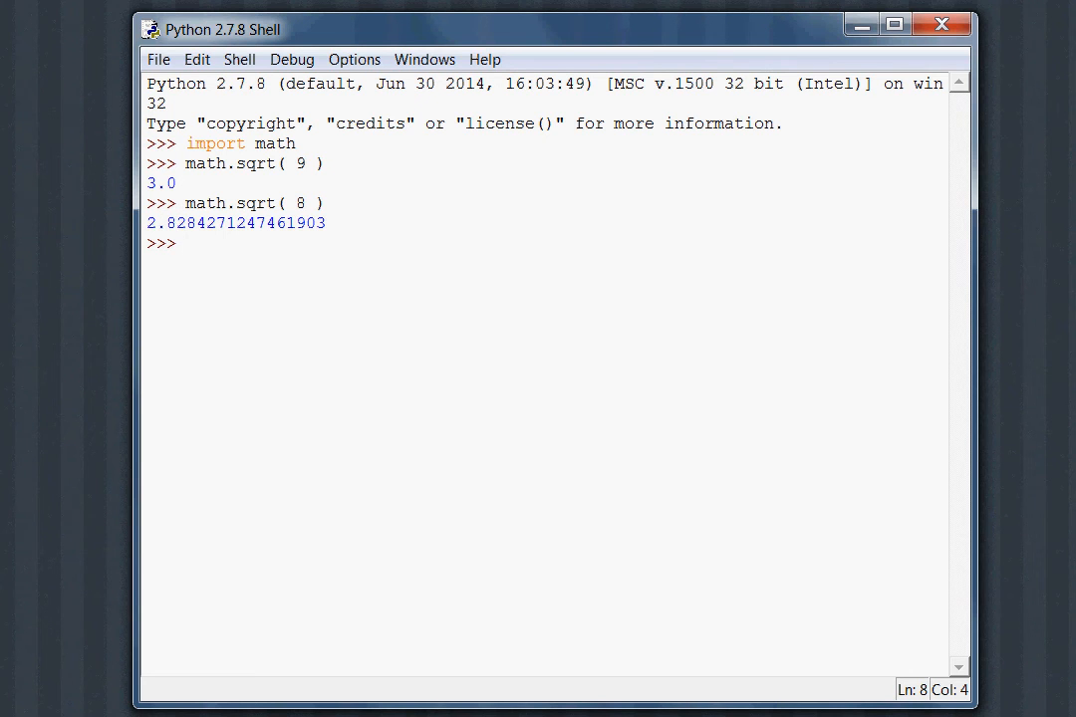
{"action": "mouse_move", "coordinate": [696, 578]}
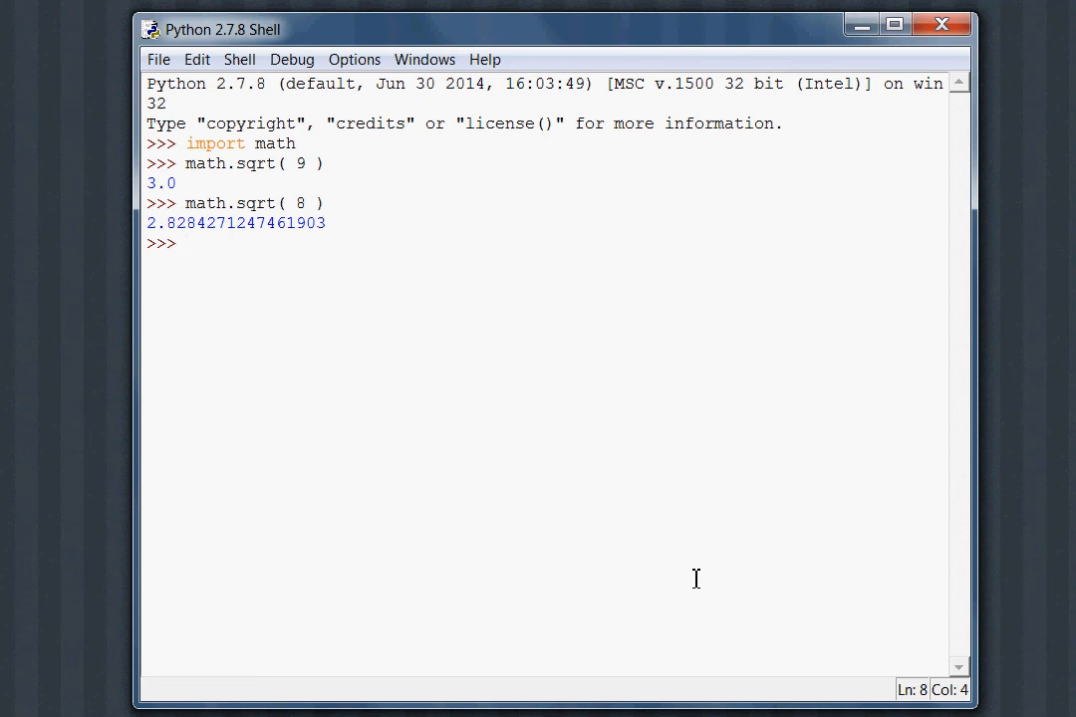
{"action": "left_click", "coordinate": [184, 244]}
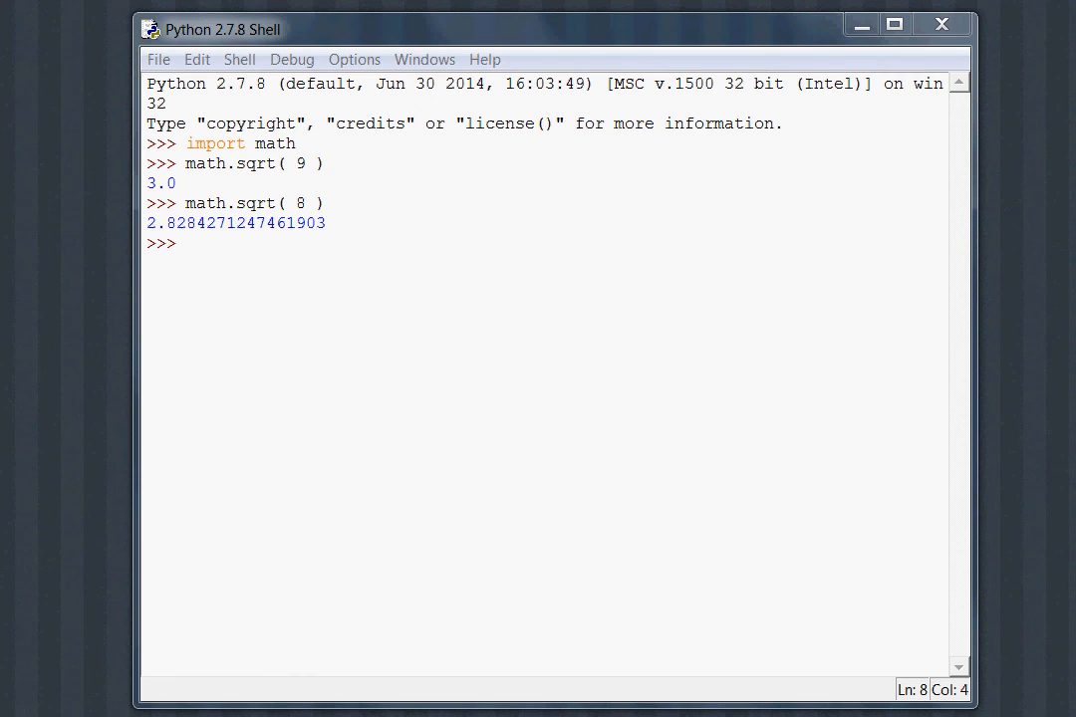
{"action": "mouse_move", "coordinate": [868, 410]}
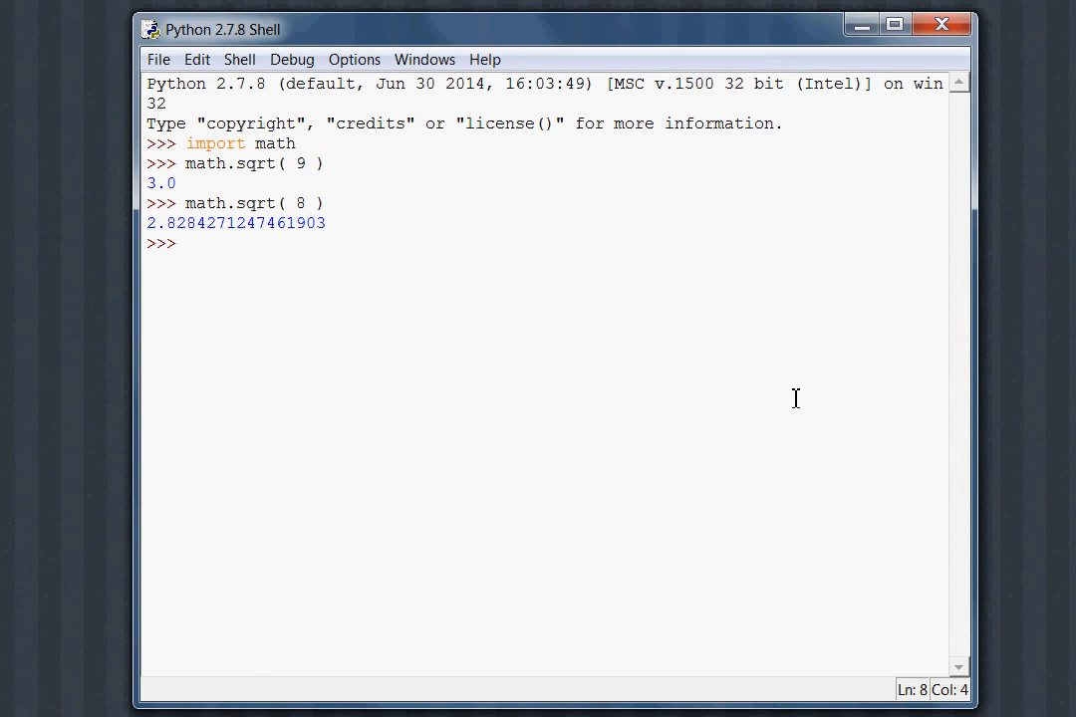
{"action": "type", "text": "sq"}
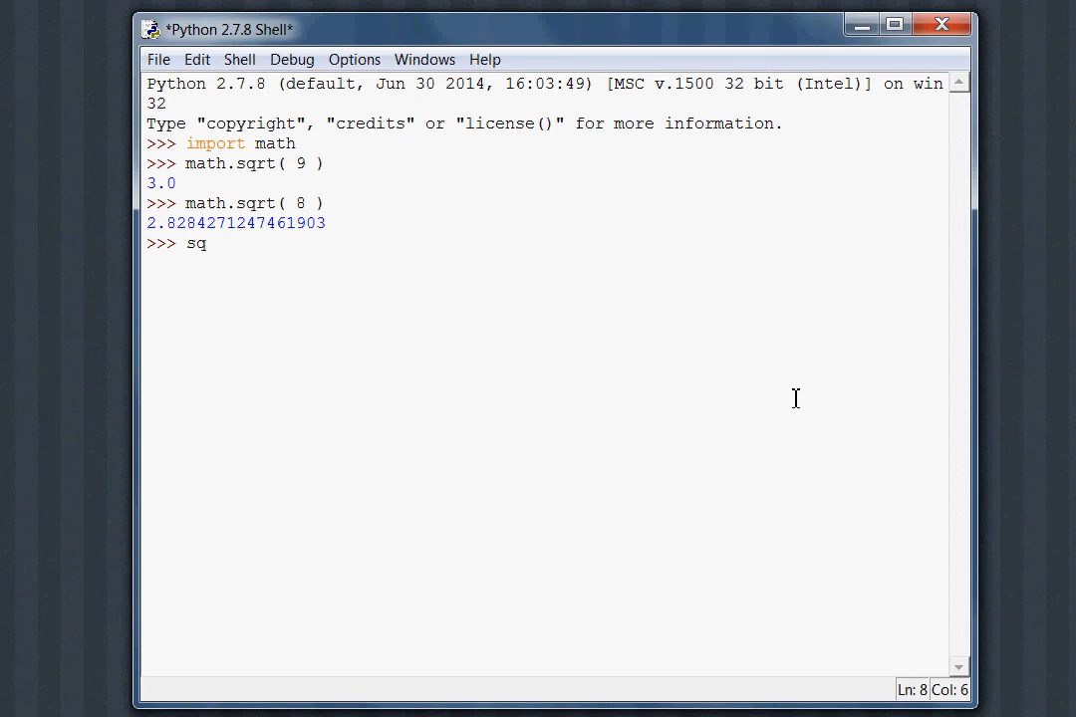
{"action": "type", "text": "rt( 8 )"}
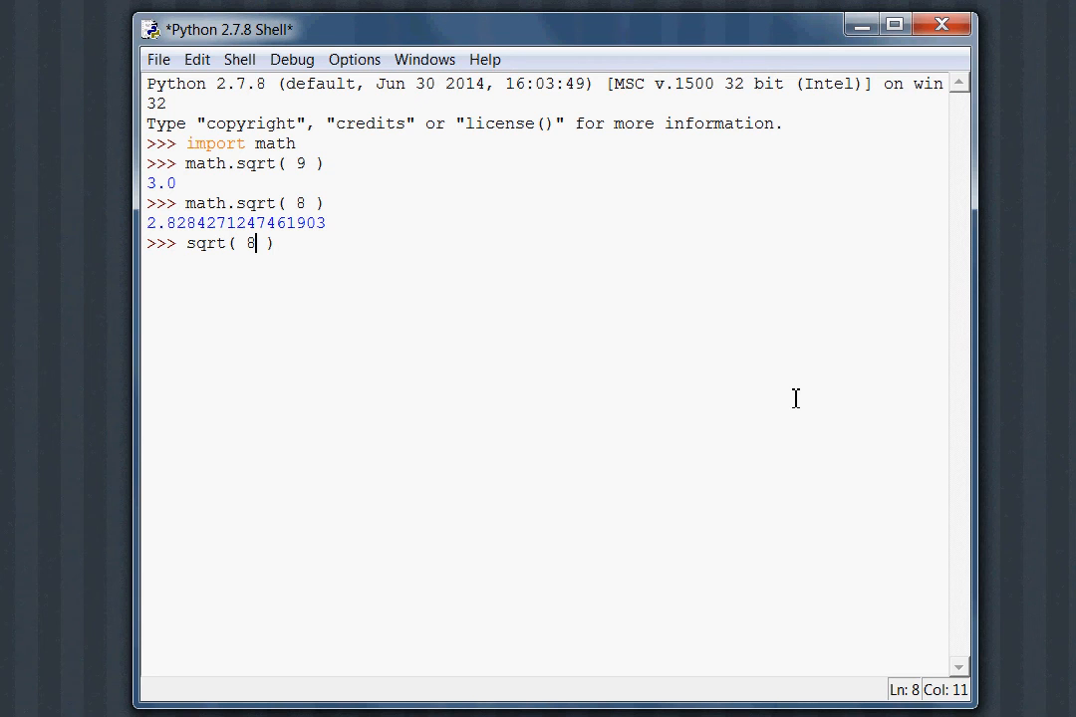
{"action": "type", "text": "== sqrt( 4 * 2"}
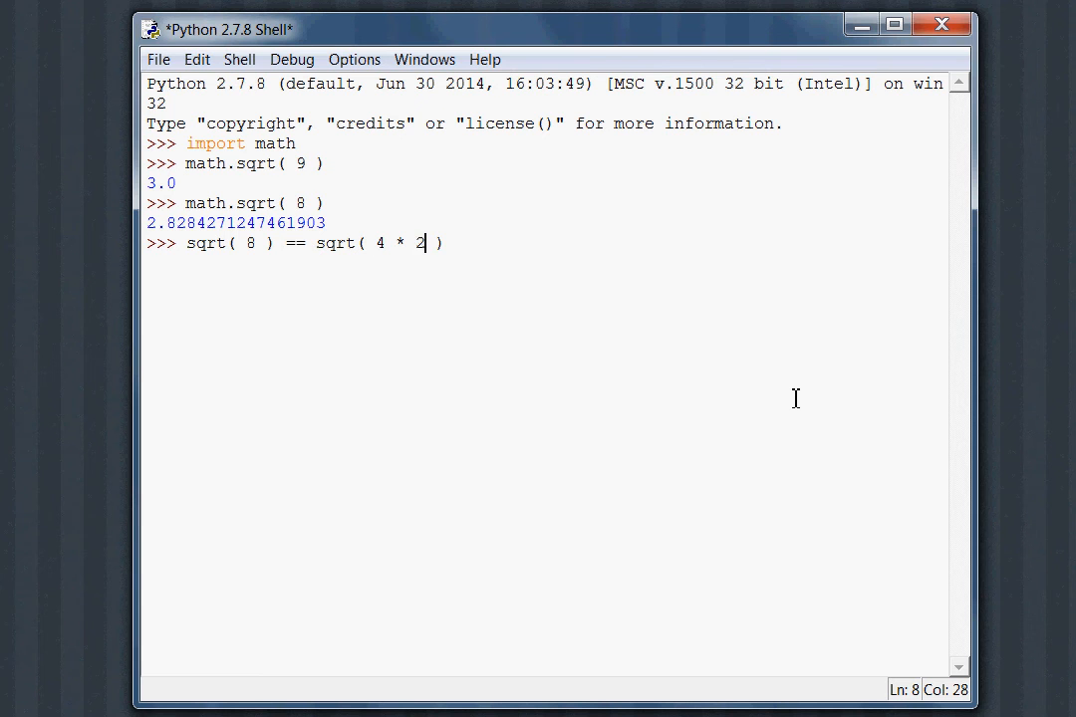
{"action": "type", "text": ") =="}
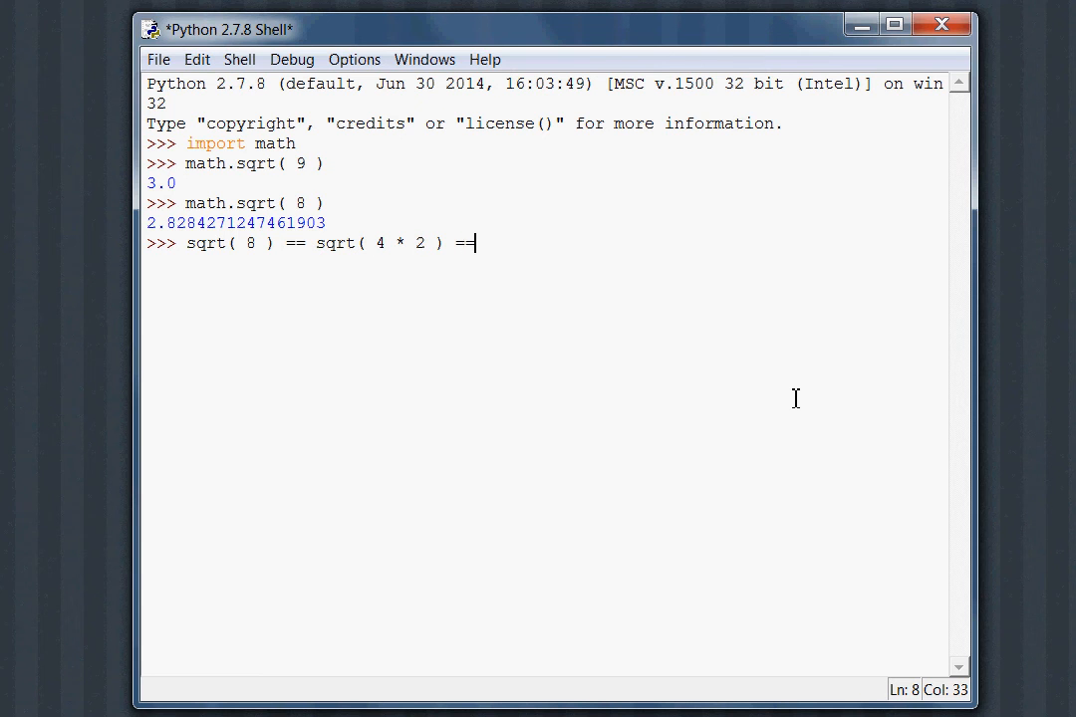
{"action": "type", "text": "sqrt"}
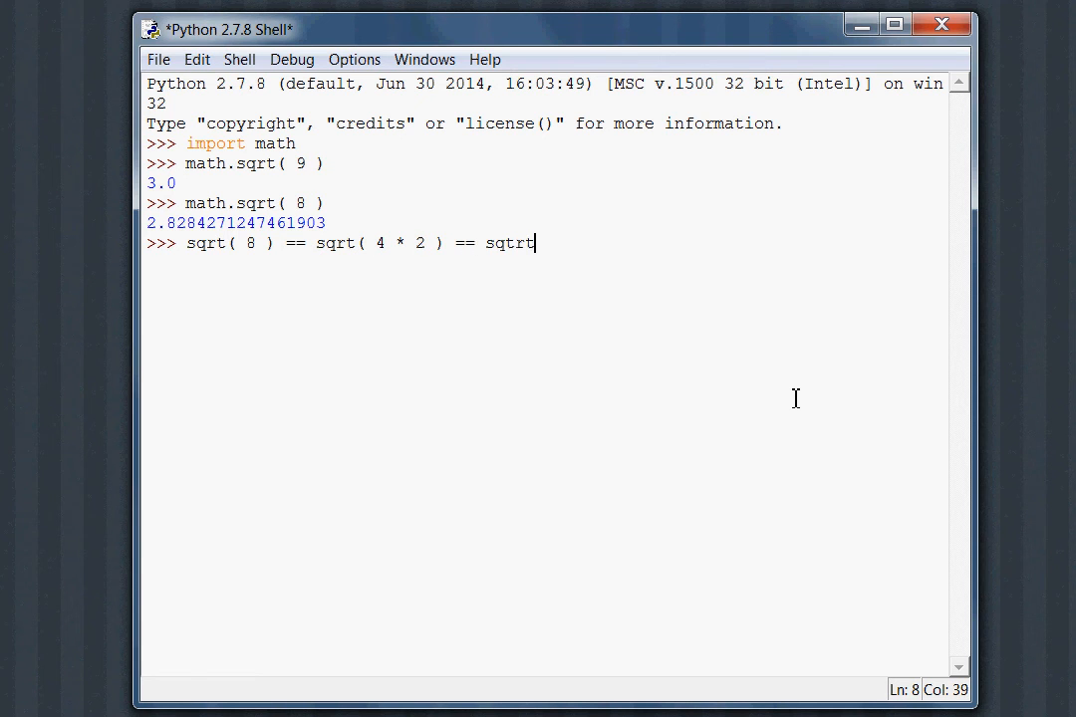
{"action": "type", "text": "()"}
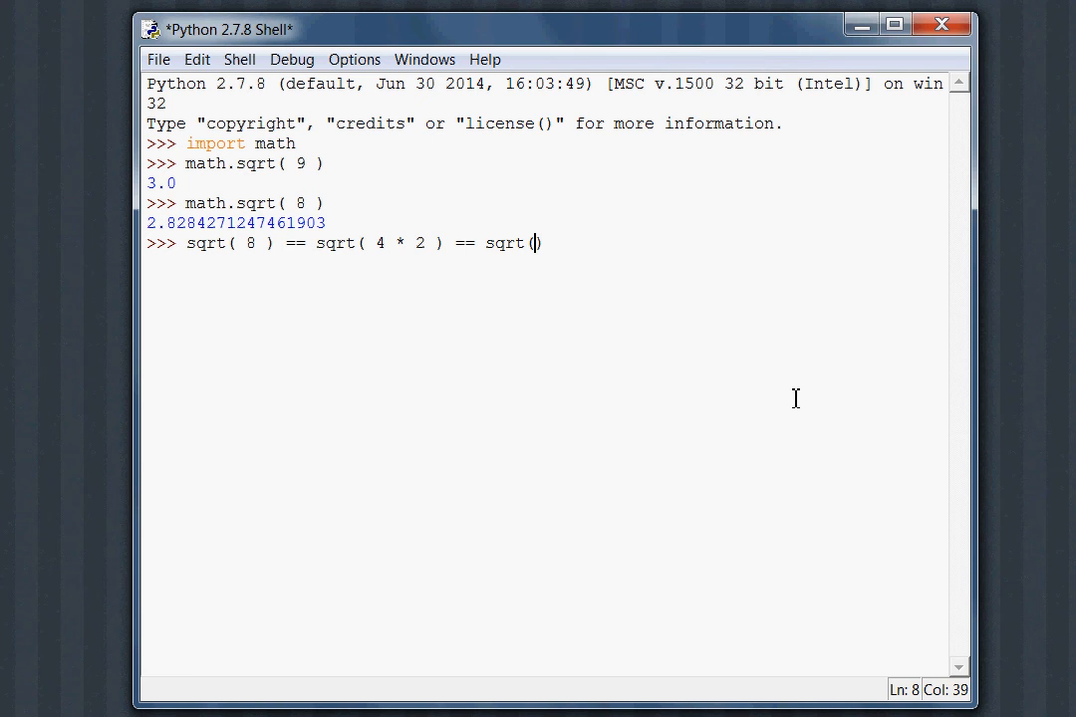
{"action": "type", "text": "2 )"}
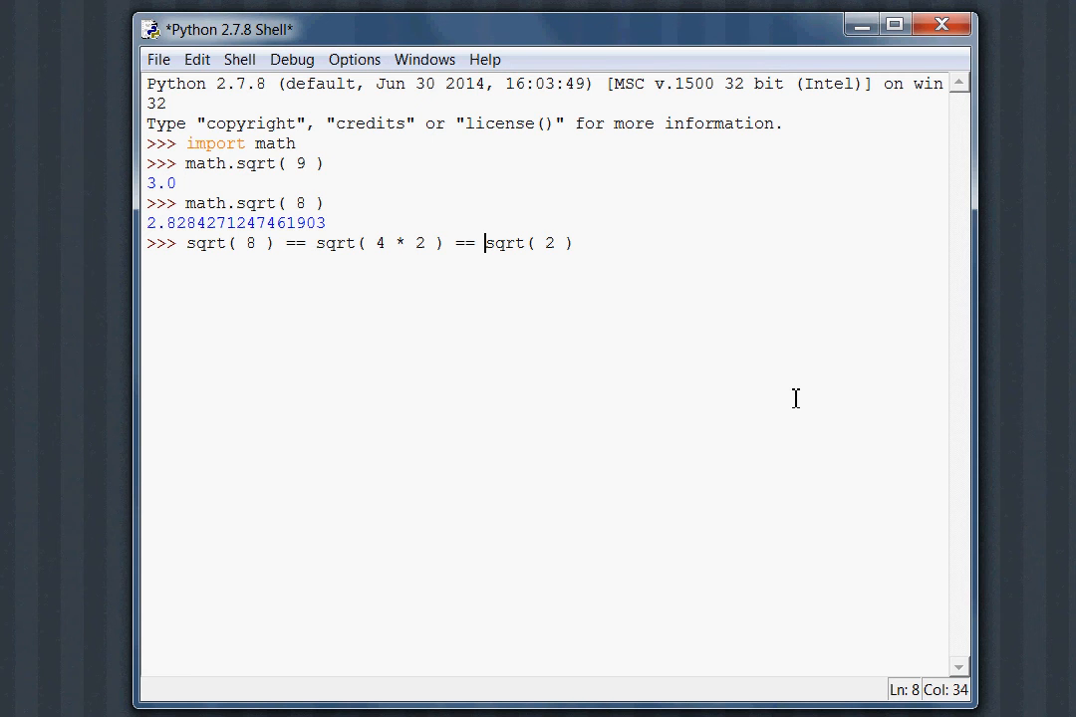
{"action": "type", "text": "2 *"}
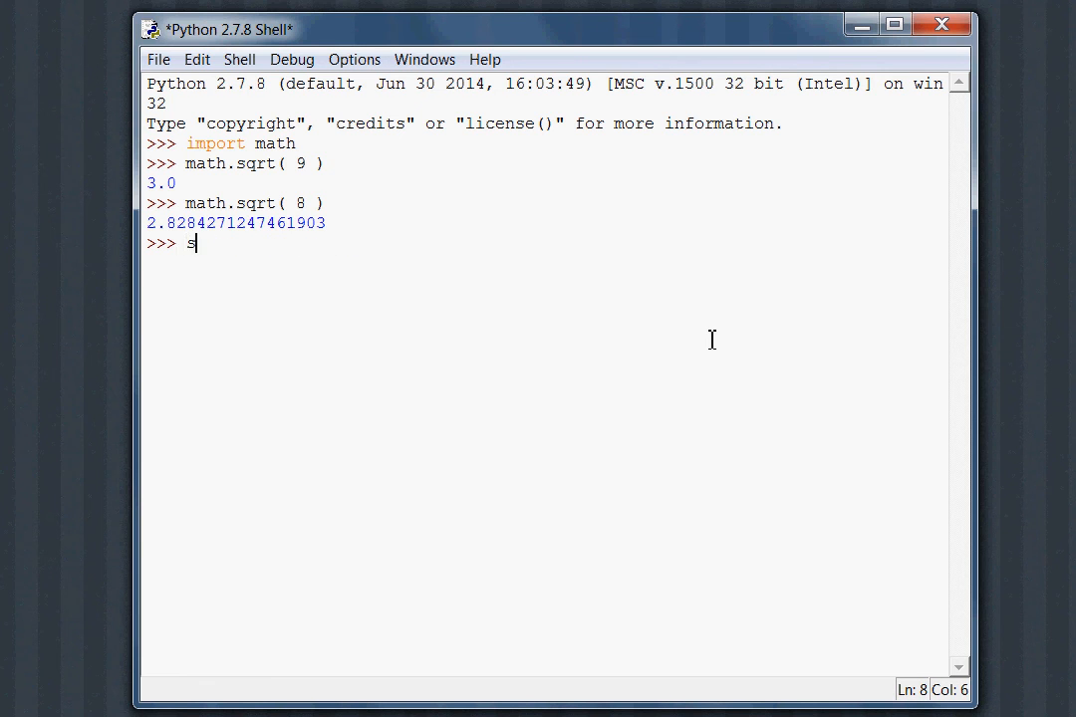
- Import sympy and evaluate sympy.sqrt(9), which returns the integer 3
{"action": "type", "text": "import sympy"}
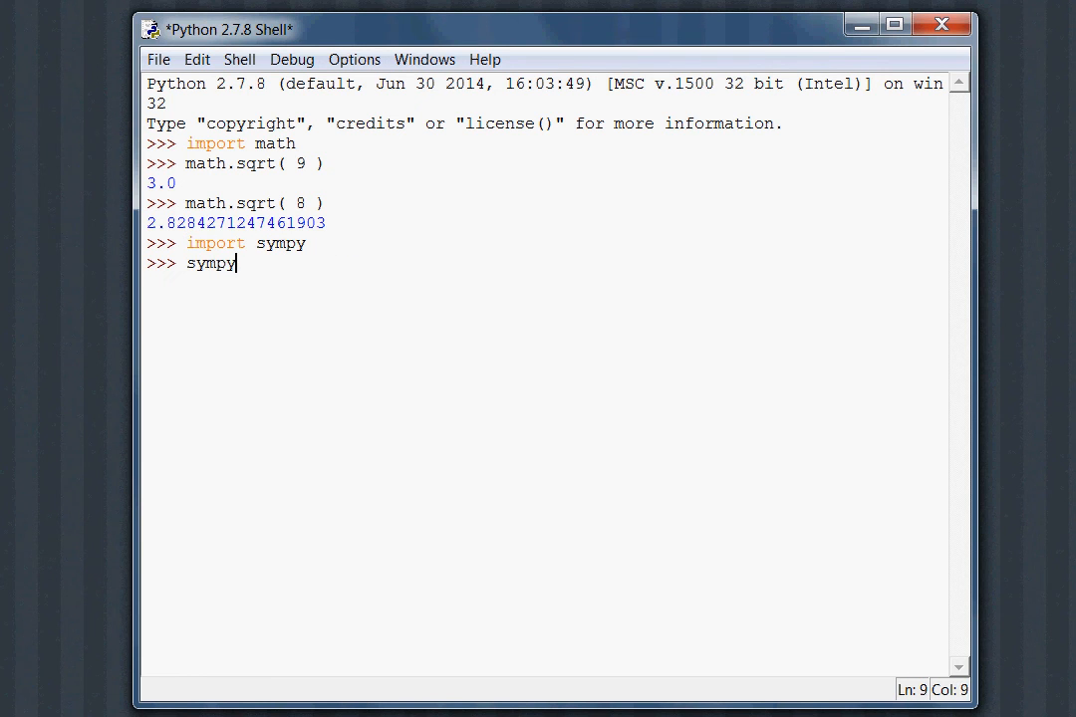
{"action": "type", "text": ".sqrt( )"}
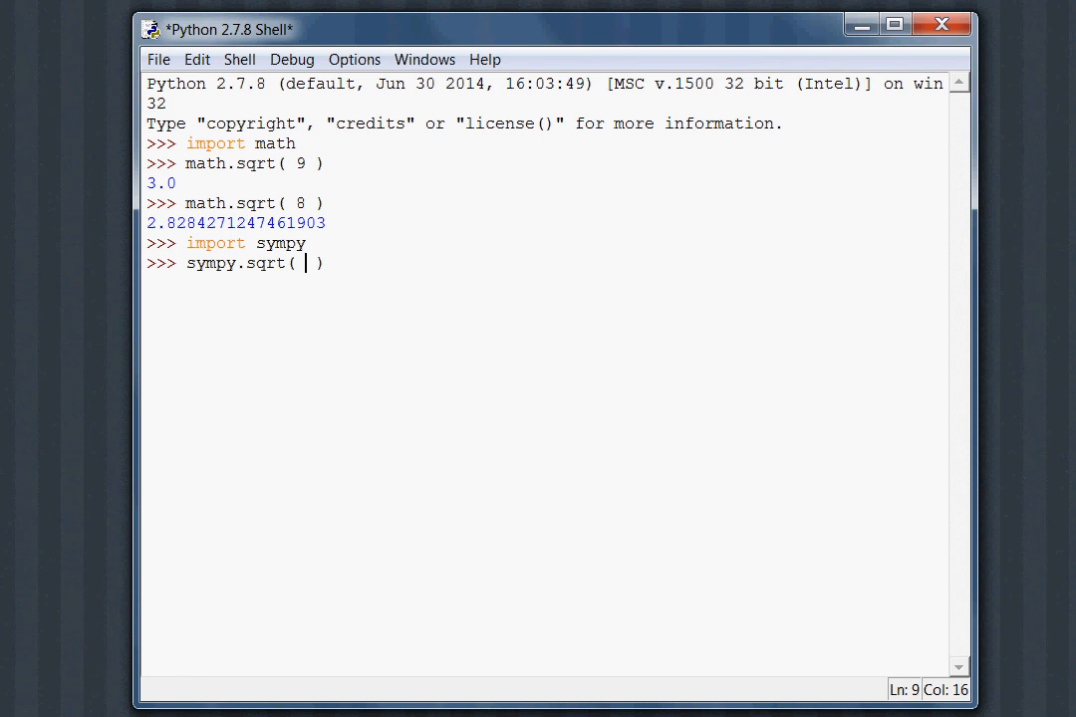
{"action": "type", "text": "9"}
{"action": "key", "text": "Return"}
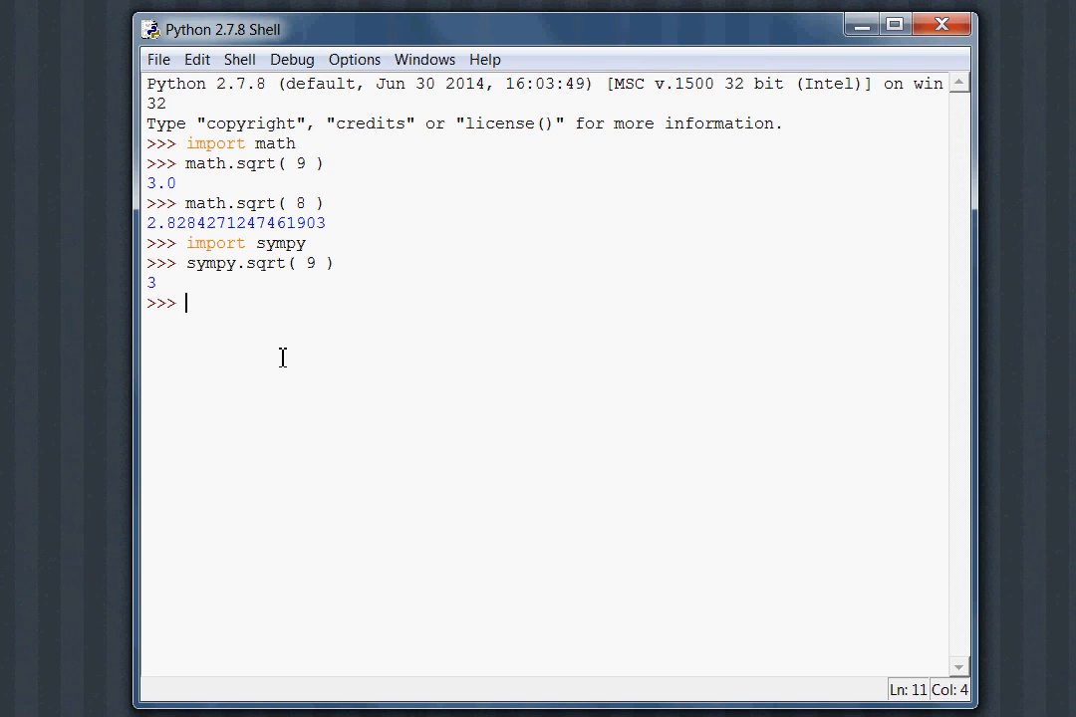
- Evaluate sympy.sqrt(8), returning the exact form 2*sqrt(2)
{"action": "type", "text": "sympy.sqrt( 9 )"}
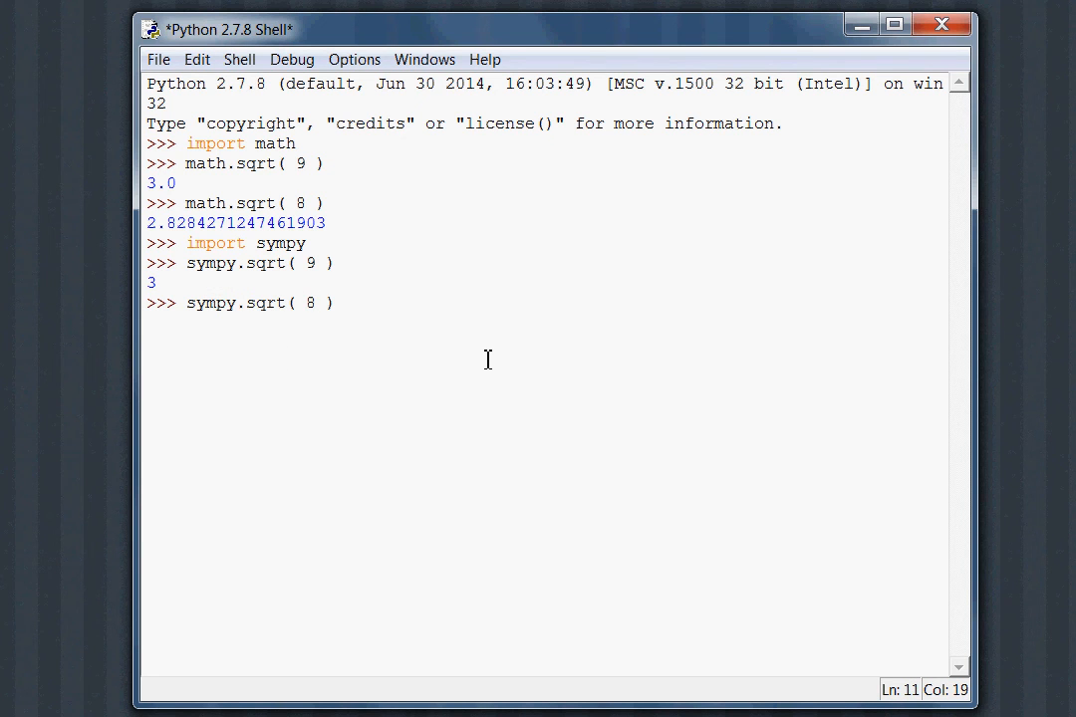
{"action": "key", "text": "Return"}
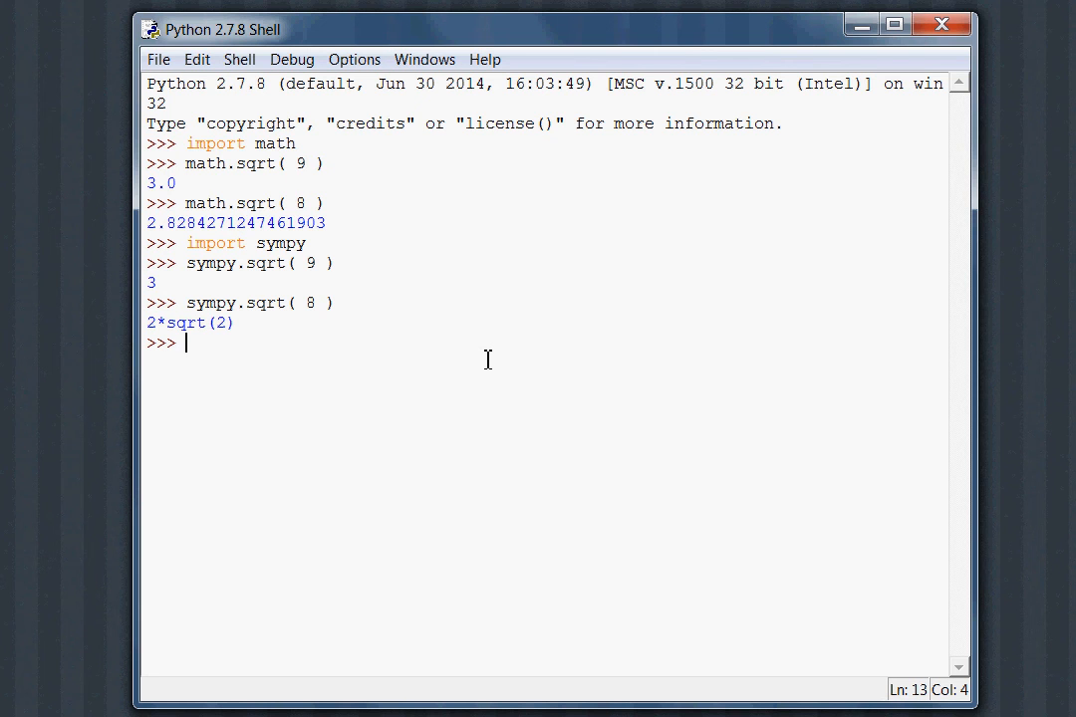
{"action": "mouse_move", "coordinate": [963, 470]}
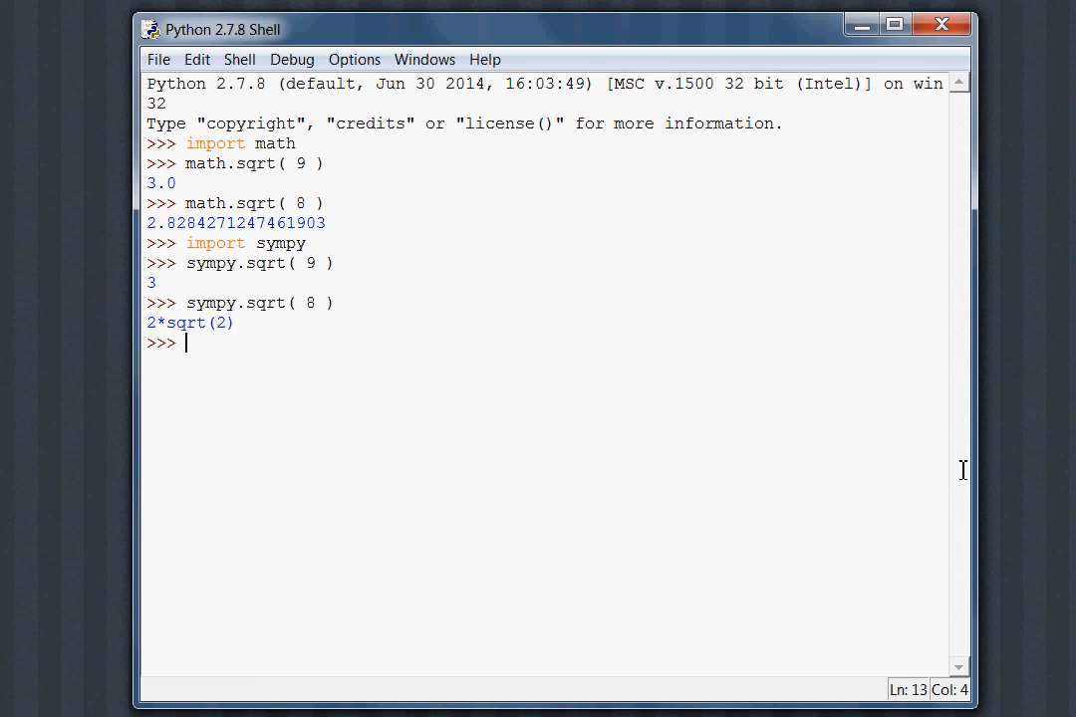
{"action": "mouse_move", "coordinate": [963, 481]}
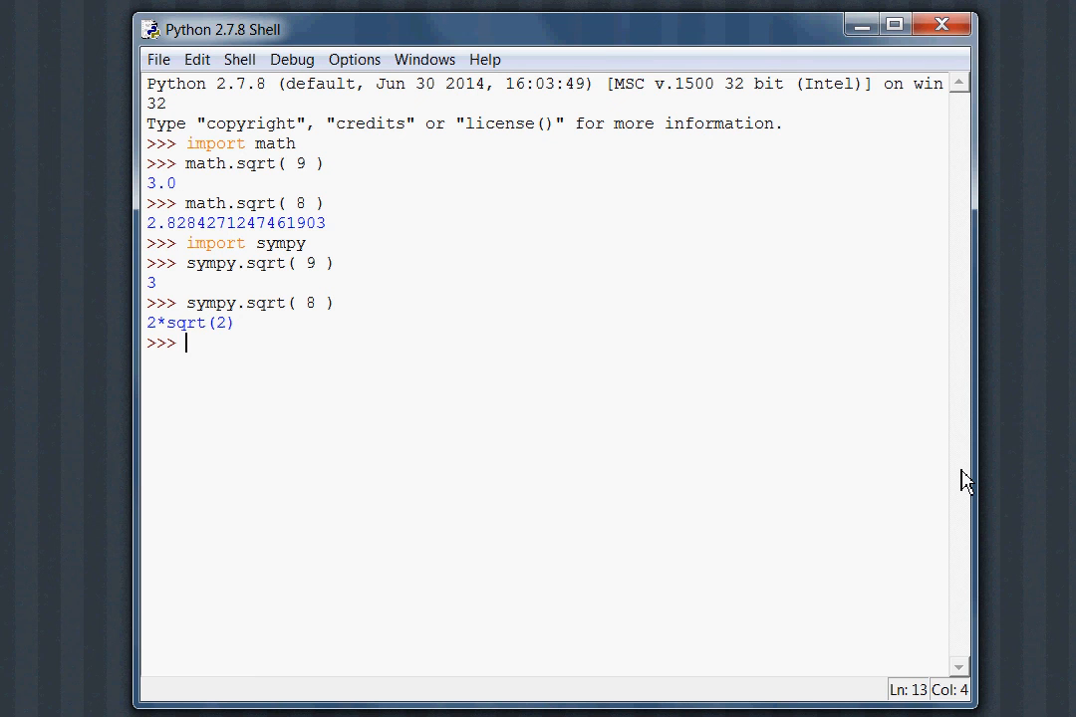